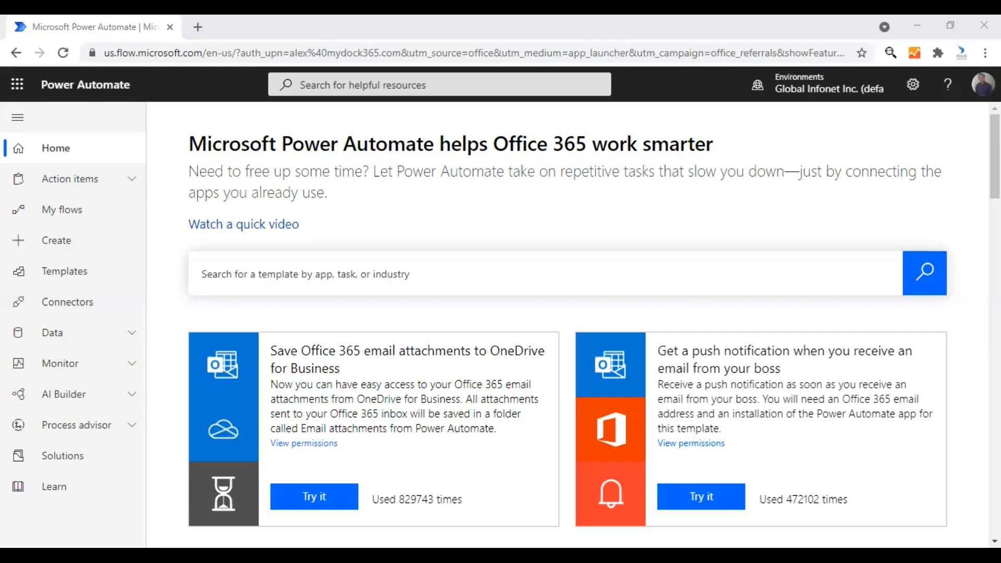
mouse_move(164, 221)
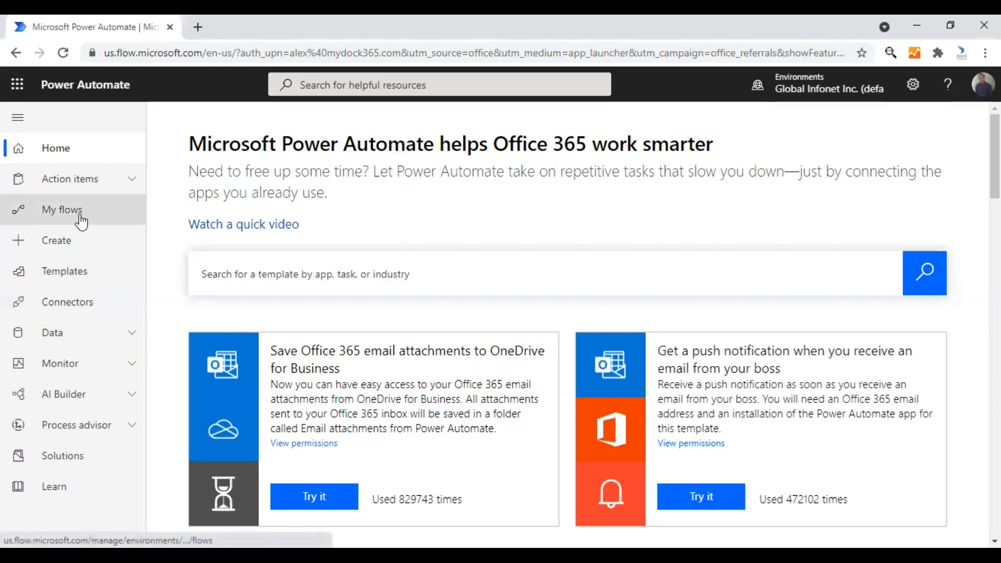
mouse_move(76, 213)
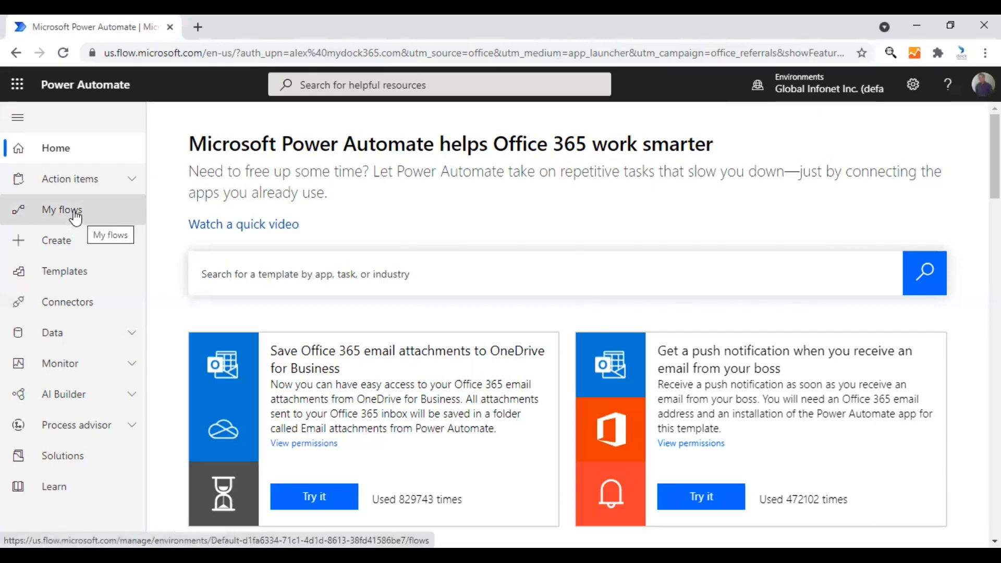
Show the Cloud flows list with the "When a file is deleted -> Send an email (V2)" flow
click(61, 210)
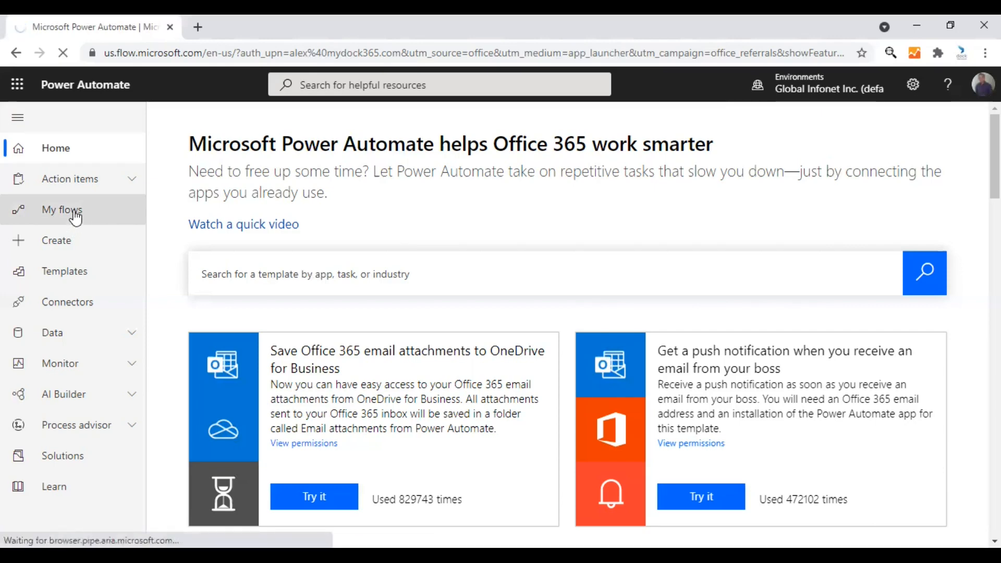
click(61, 210)
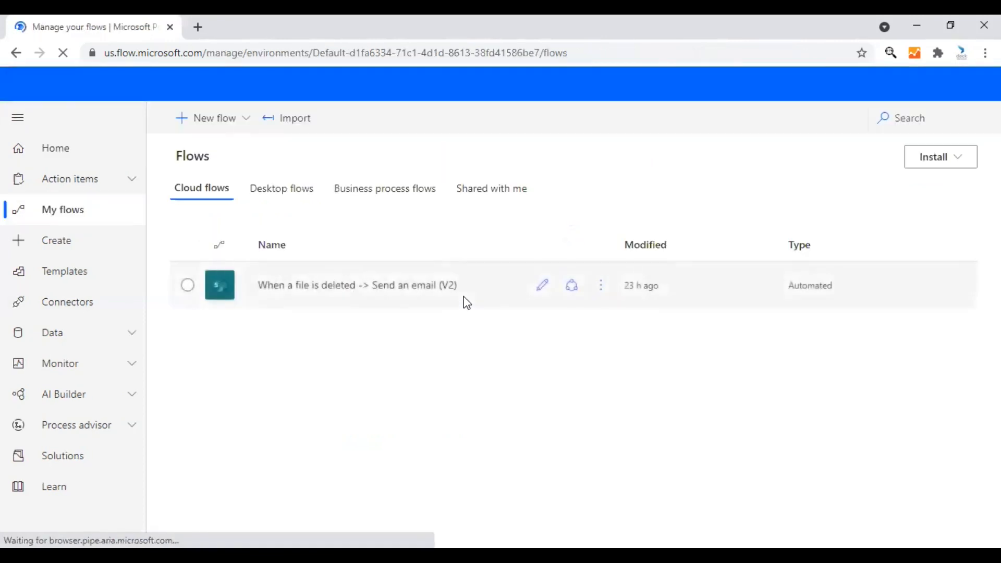
mouse_move(443, 359)
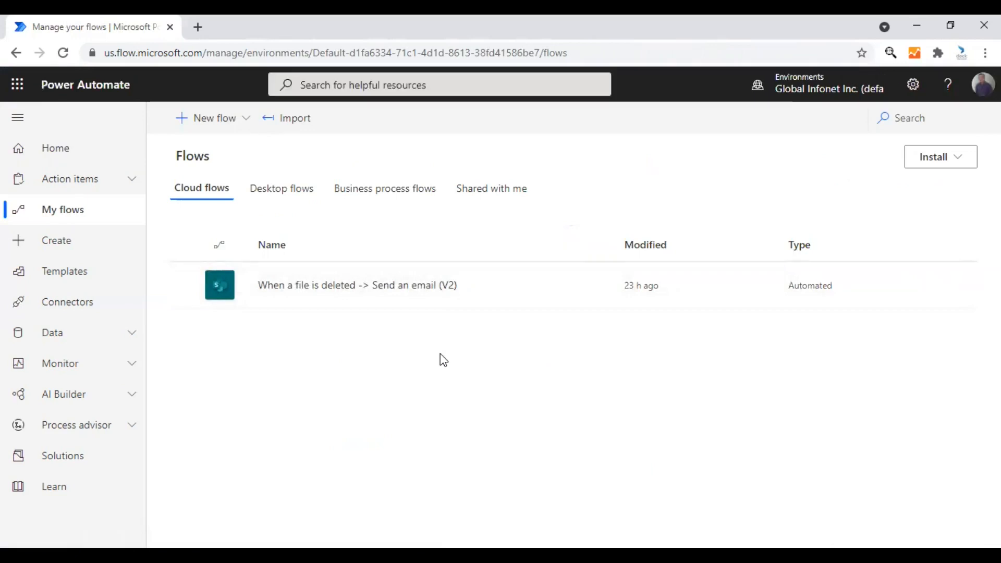
mouse_move(344, 288)
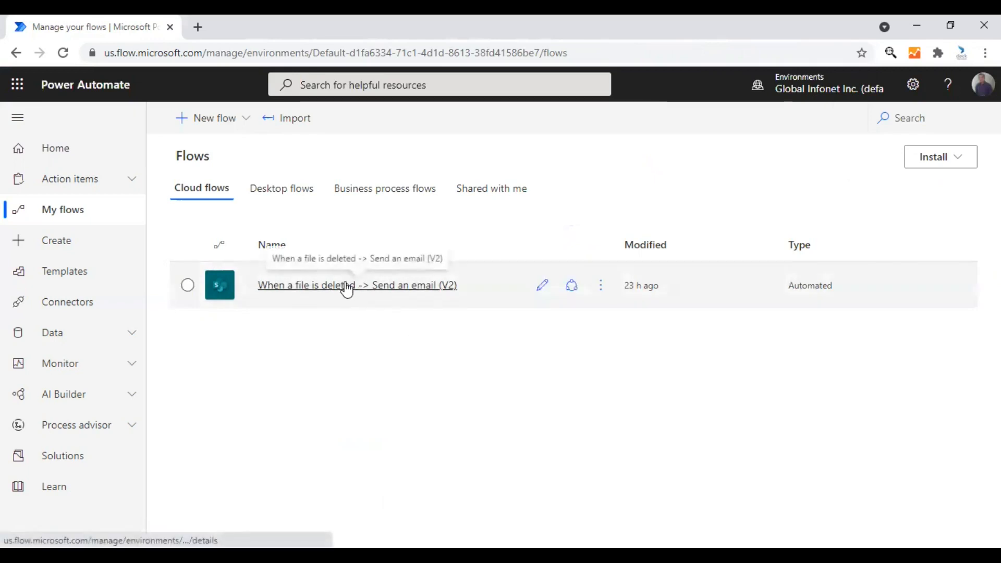
mouse_move(286, 357)
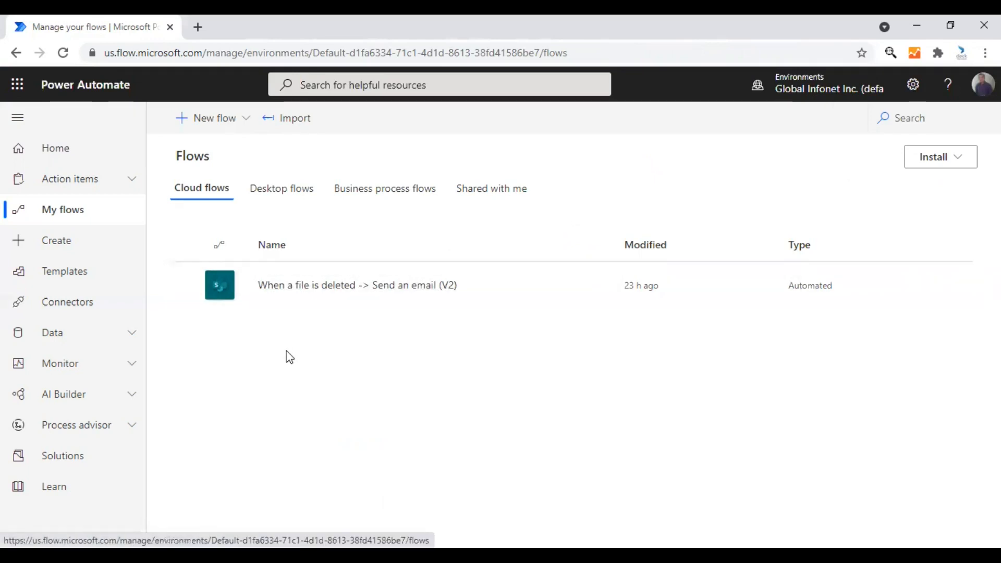
mouse_move(292, 359)
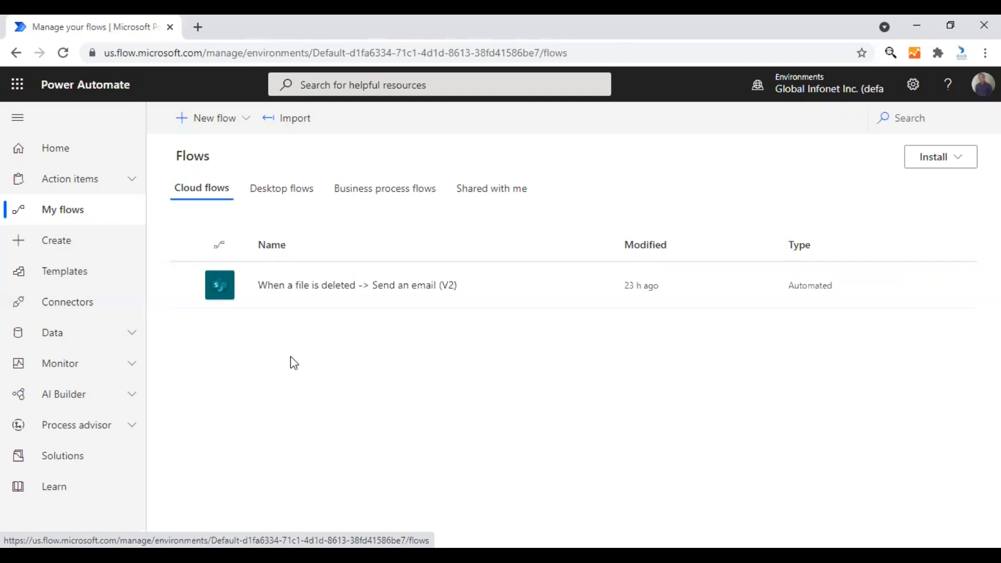
mouse_move(295, 366)
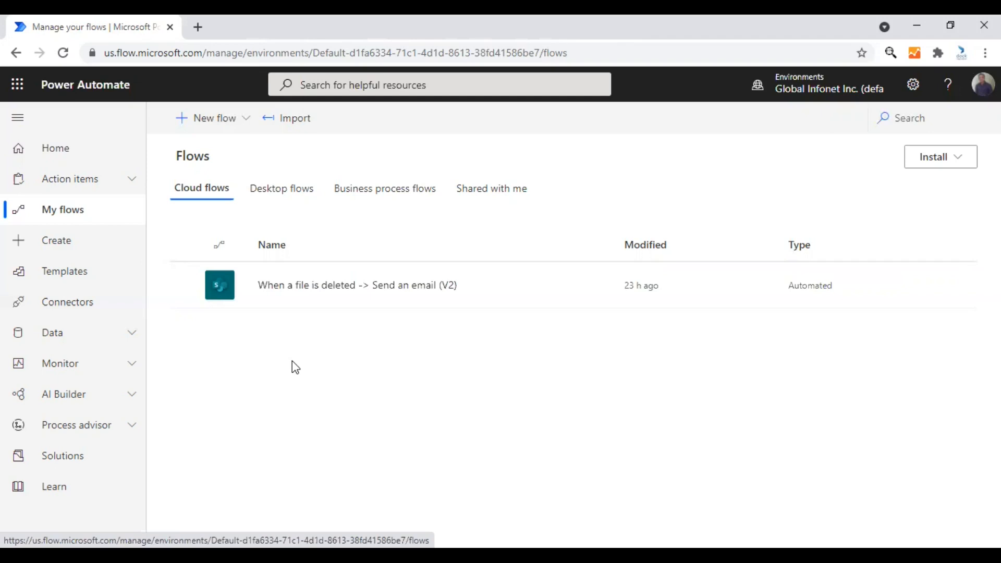
mouse_move(388, 293)
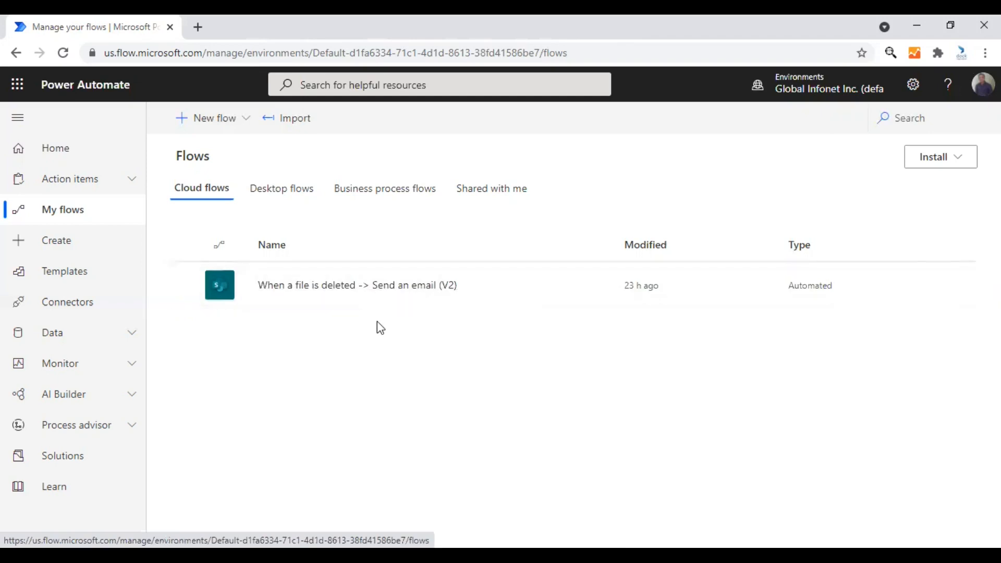
mouse_move(382, 311)
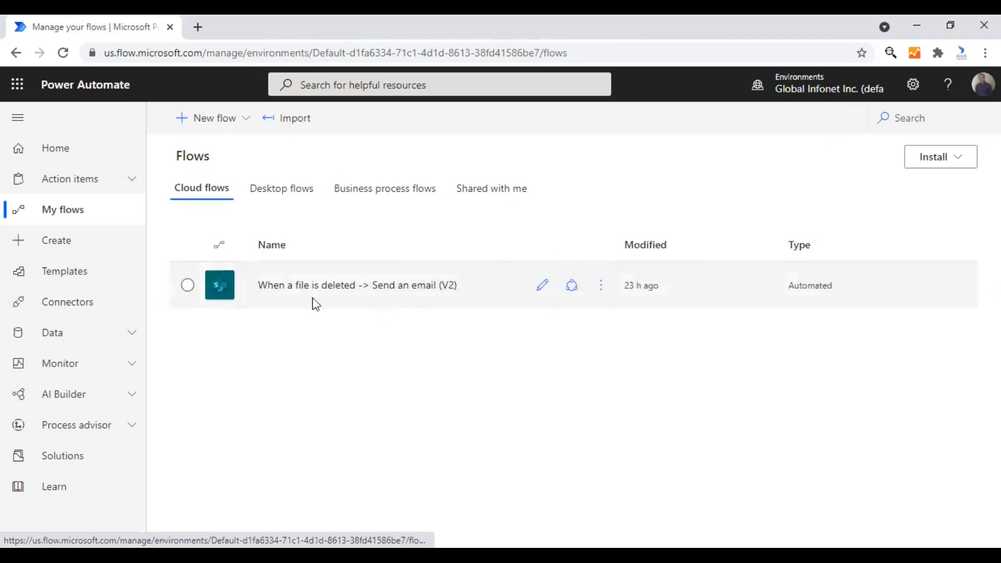
mouse_move(601, 285)
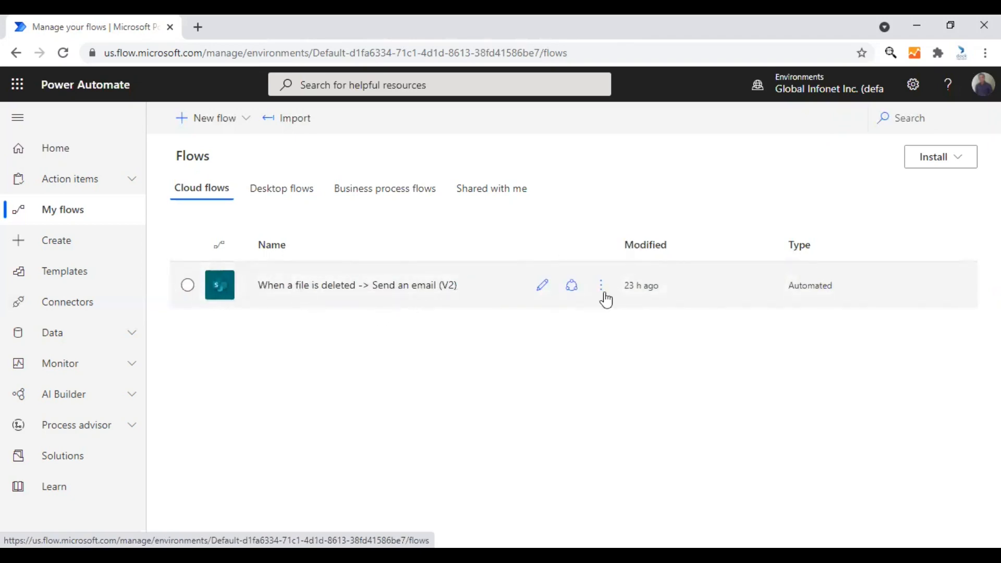
Edit the file-deleted email flow from its More commands menu to show it in the designer
click(601, 286)
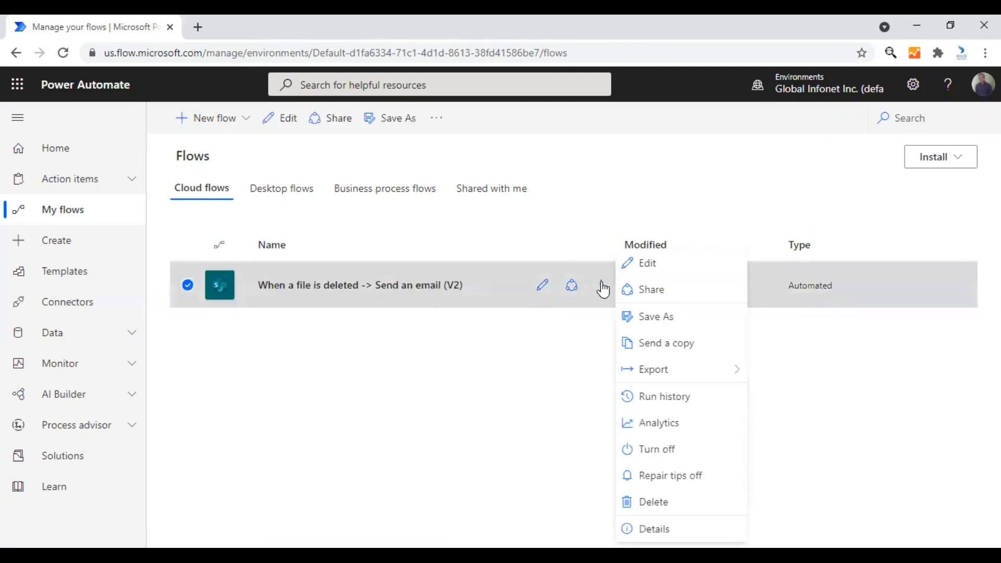
mouse_move(667, 451)
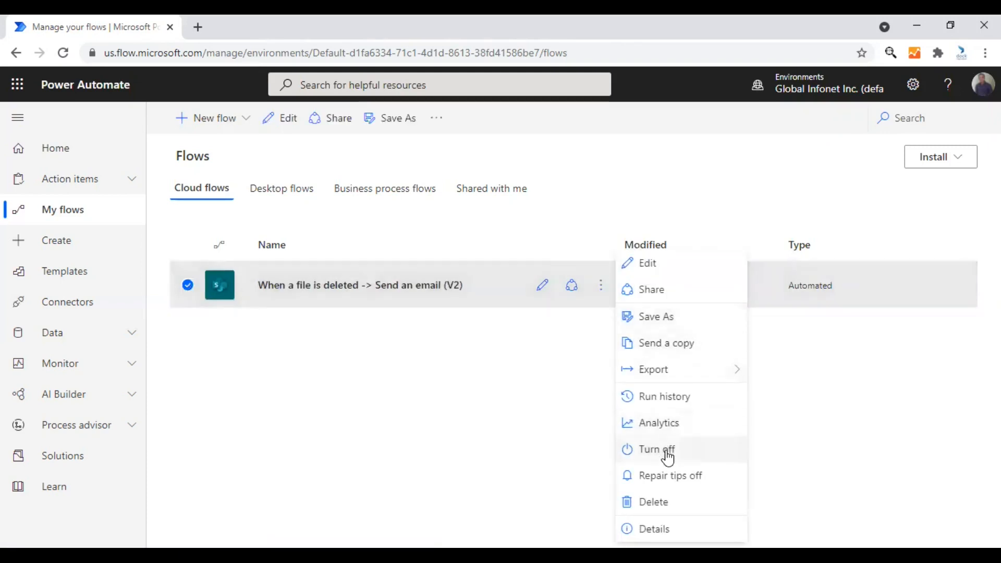
click(648, 263)
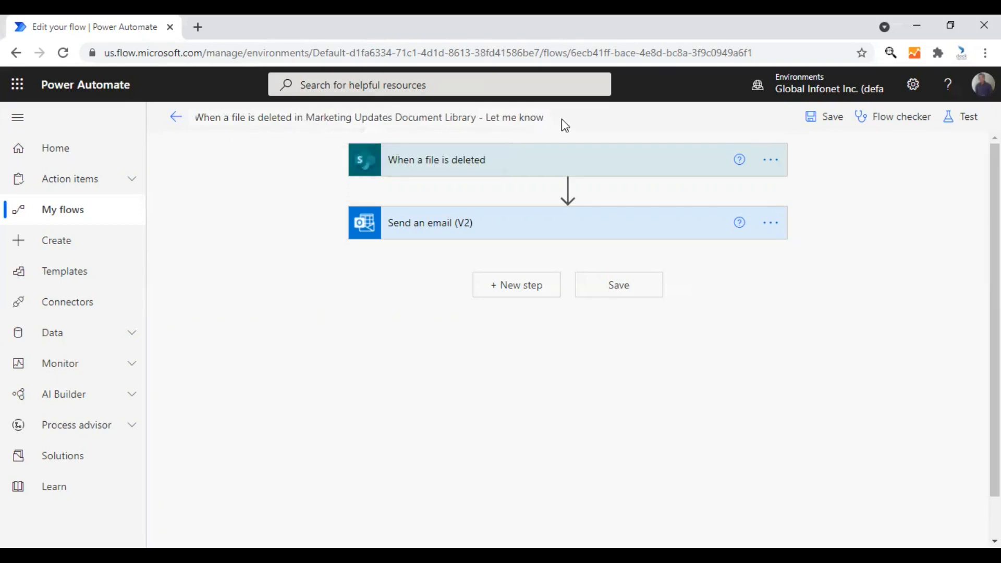
mouse_move(579, 125)
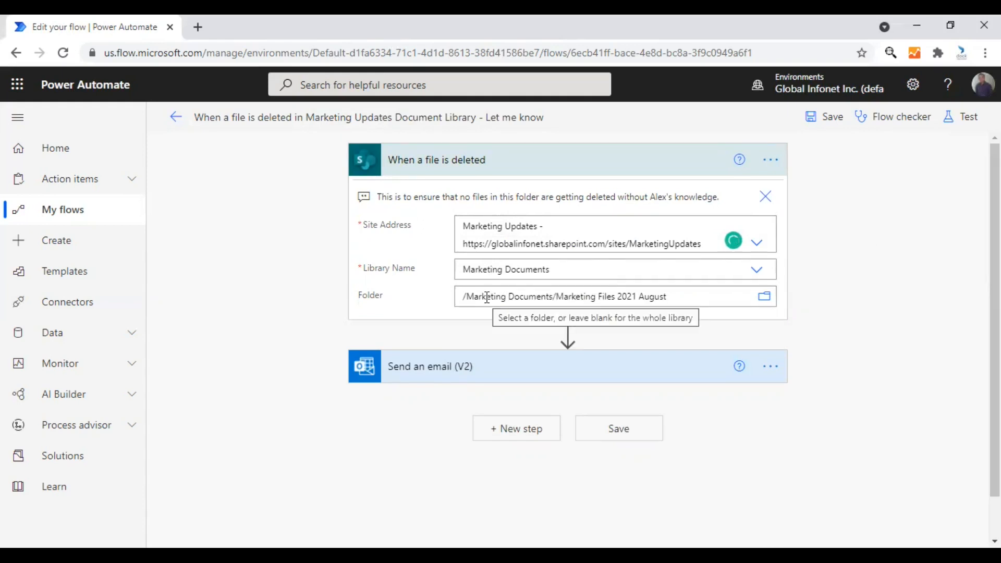
Expand the Send an email (V2) card so its To, Subject and Body fields are visible
click(430, 367)
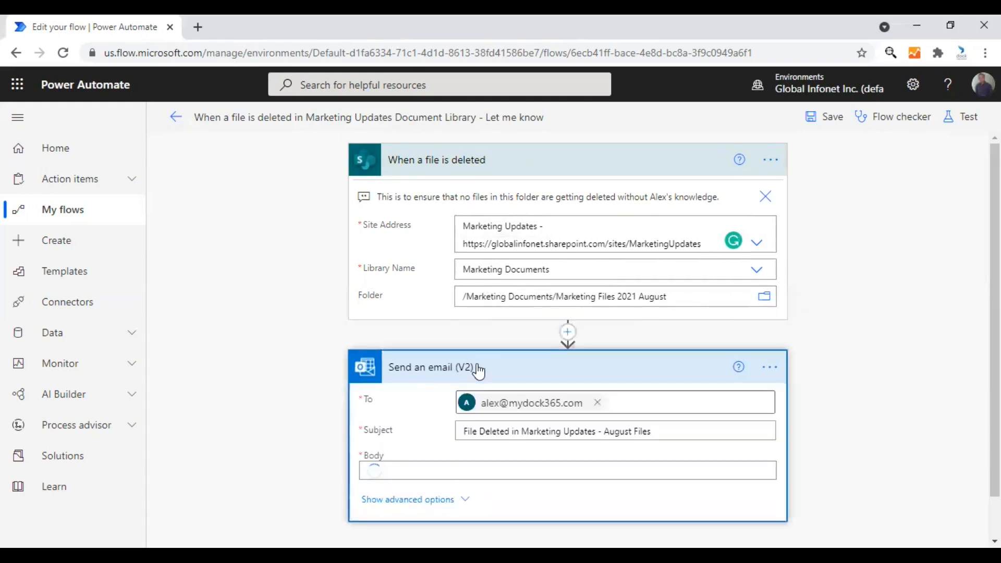
click(567, 468)
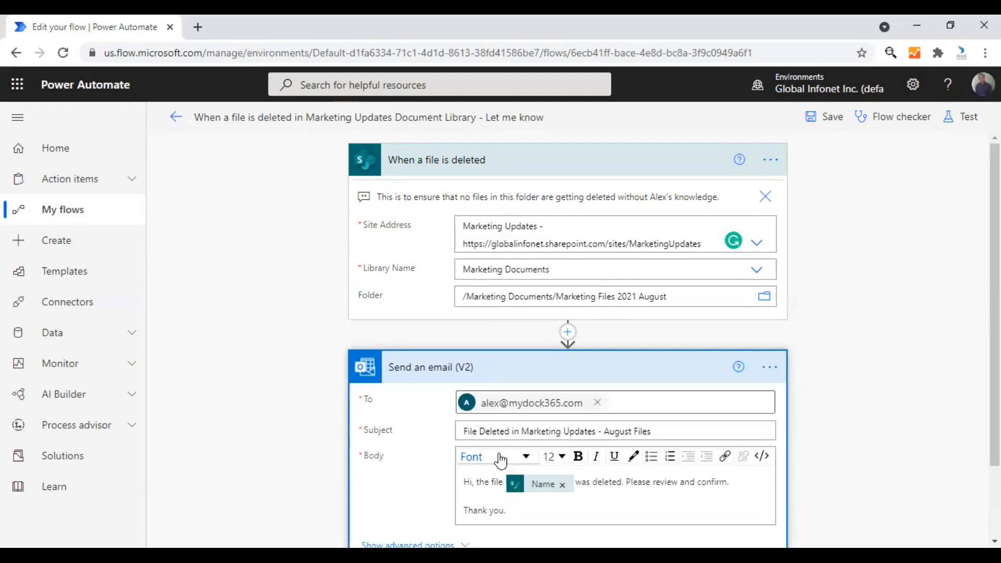
scroll(down, 3)
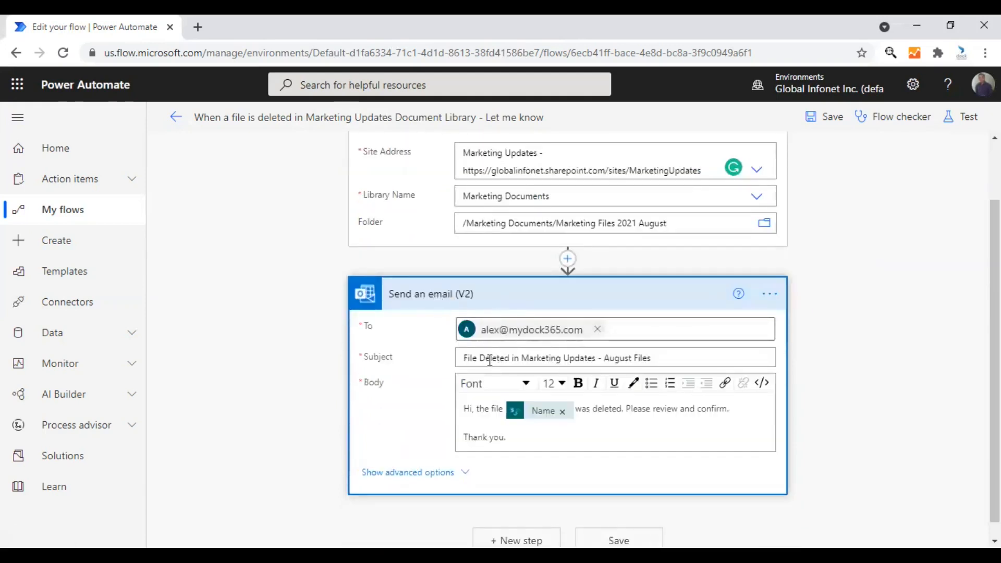
mouse_move(497, 367)
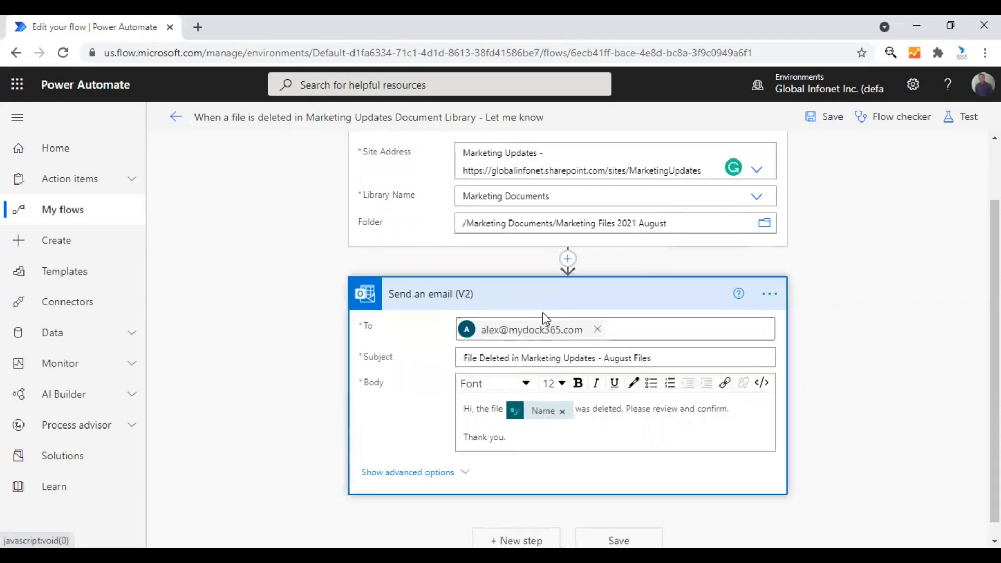
Rename the email step to "Send an email to Alex when a file is deleted. Asking to Review."
click(769, 293)
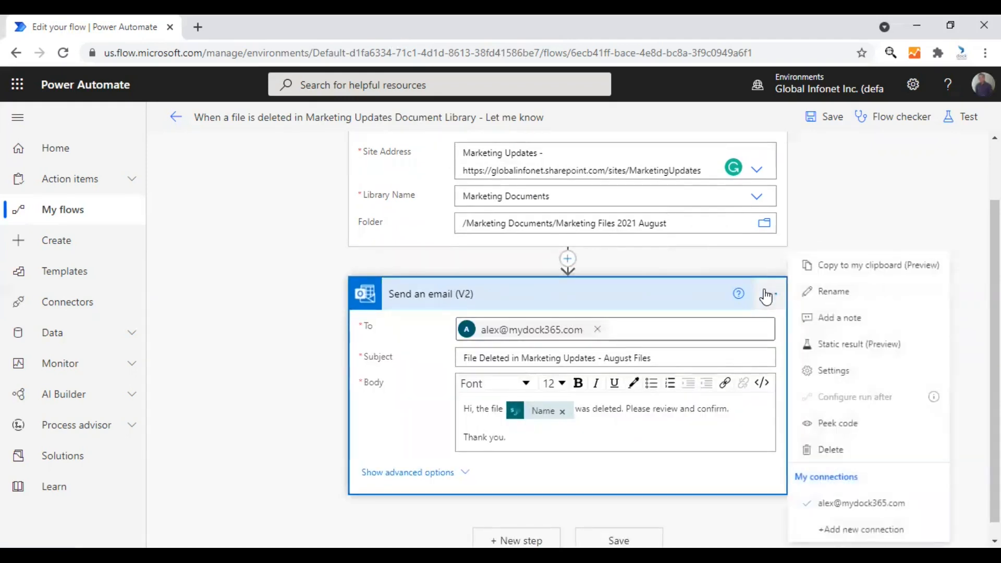
mouse_move(829, 431)
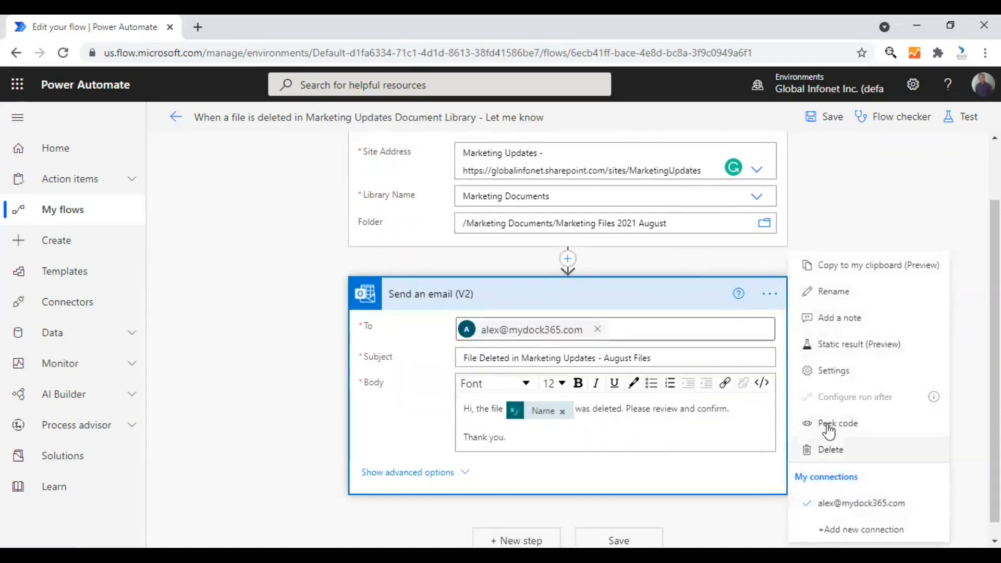
click(769, 293)
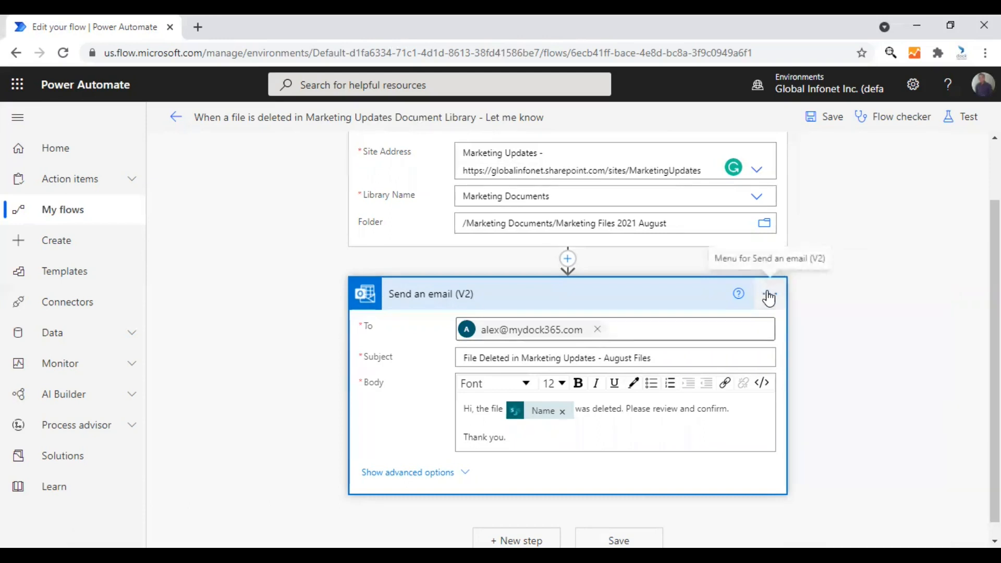
click(769, 294)
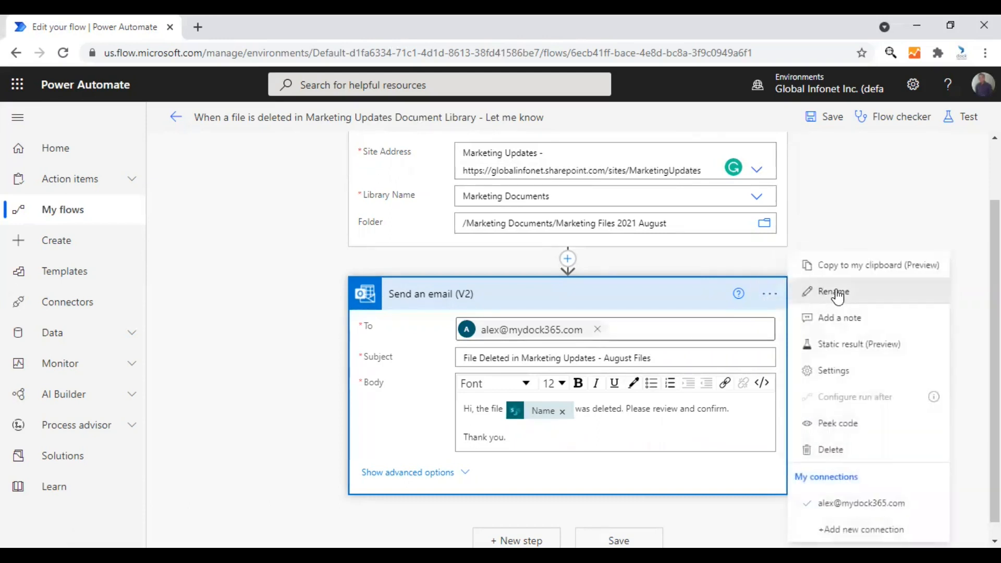
click(834, 292)
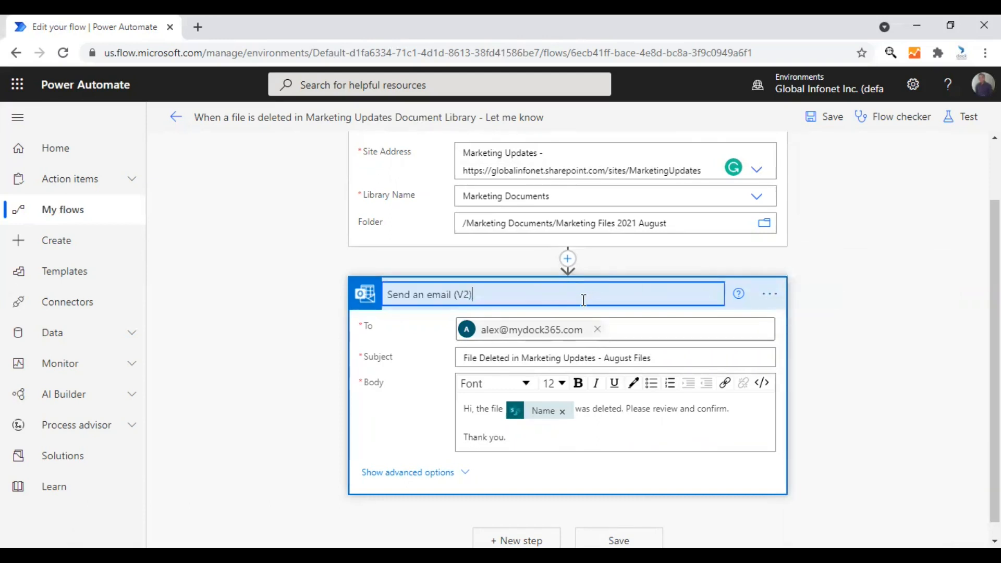
key(Backspace)
text(to Alex when a file is deleted)
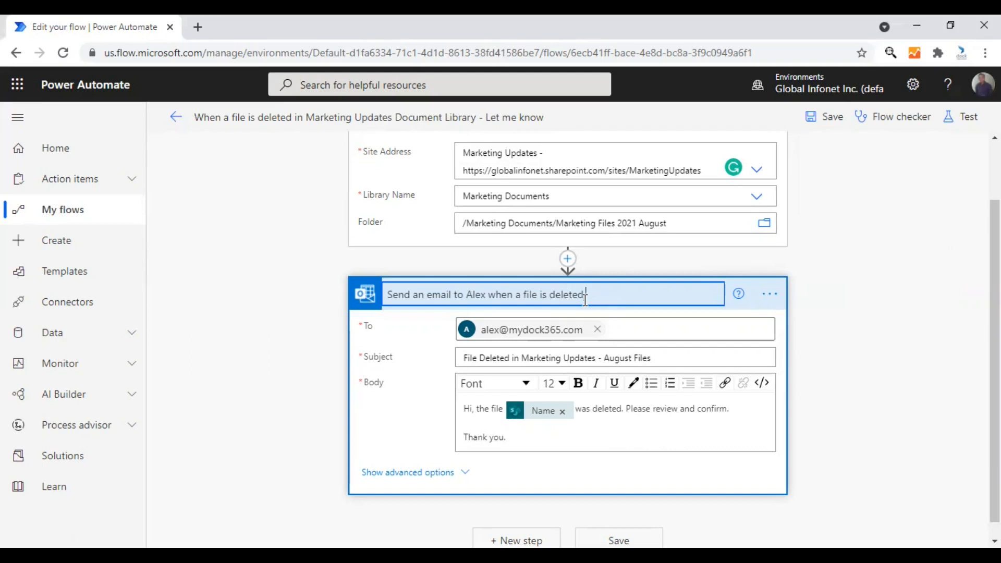
text(-Ask)
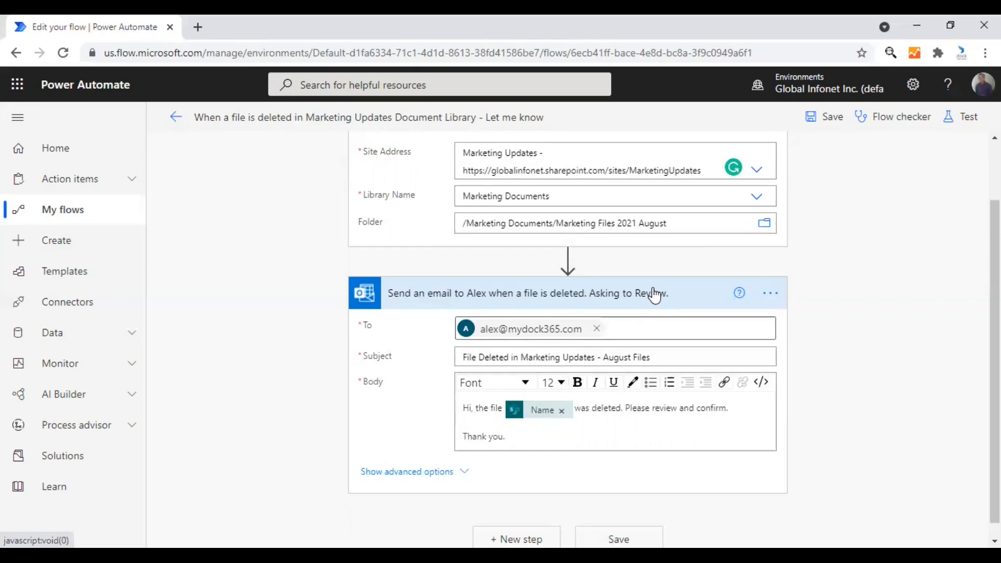
mouse_move(855, 311)
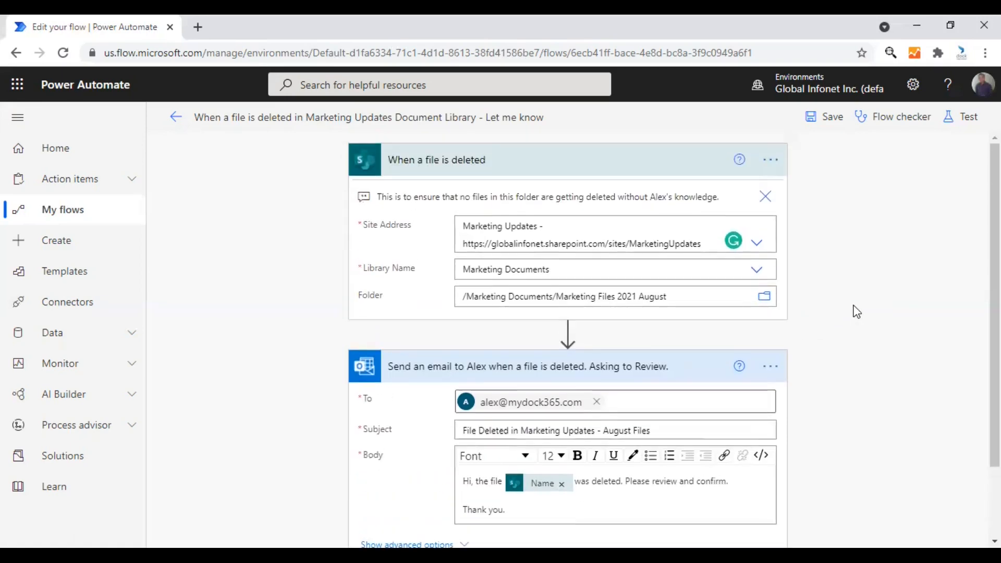
mouse_move(454, 375)
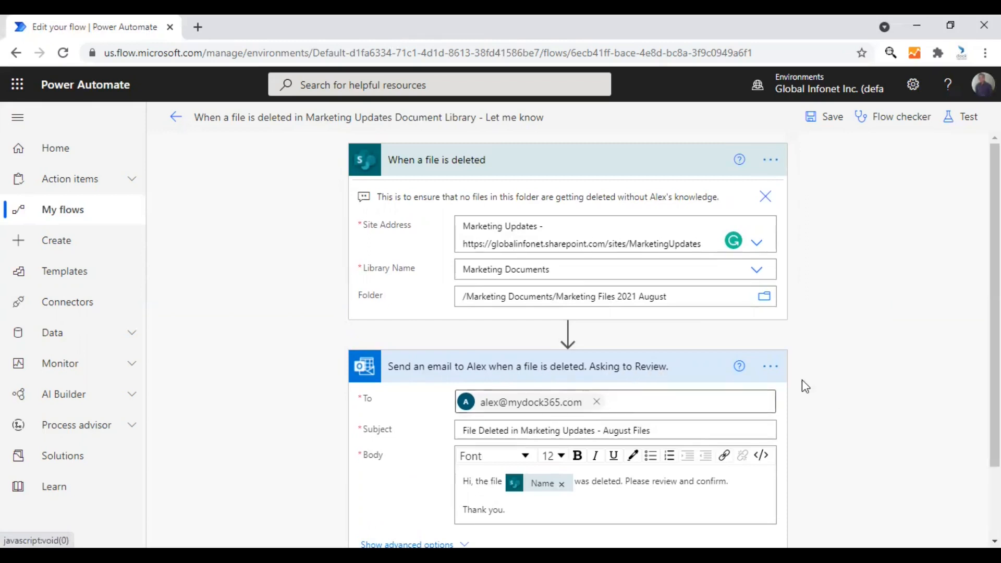
mouse_move(830, 383)
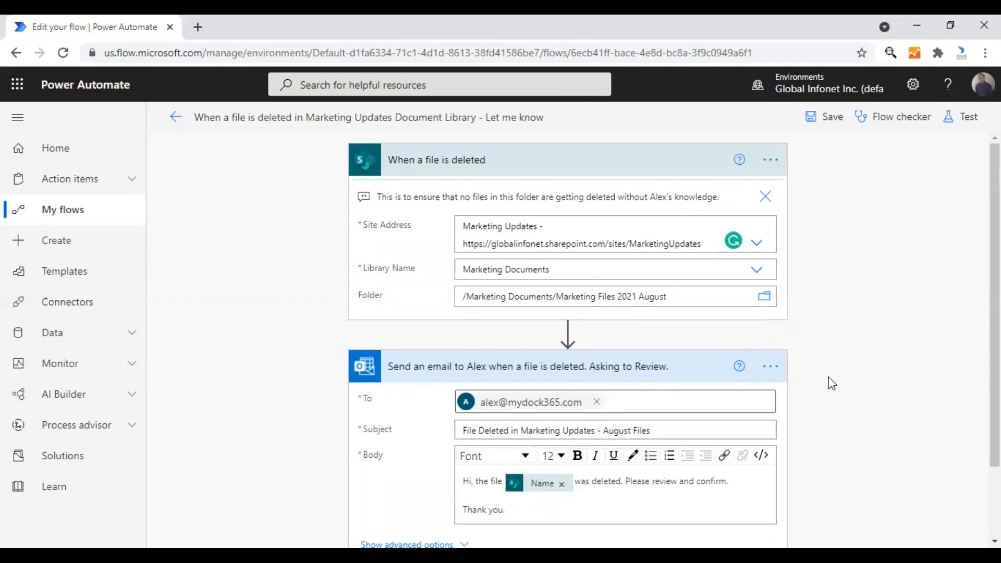
mouse_move(907, 384)
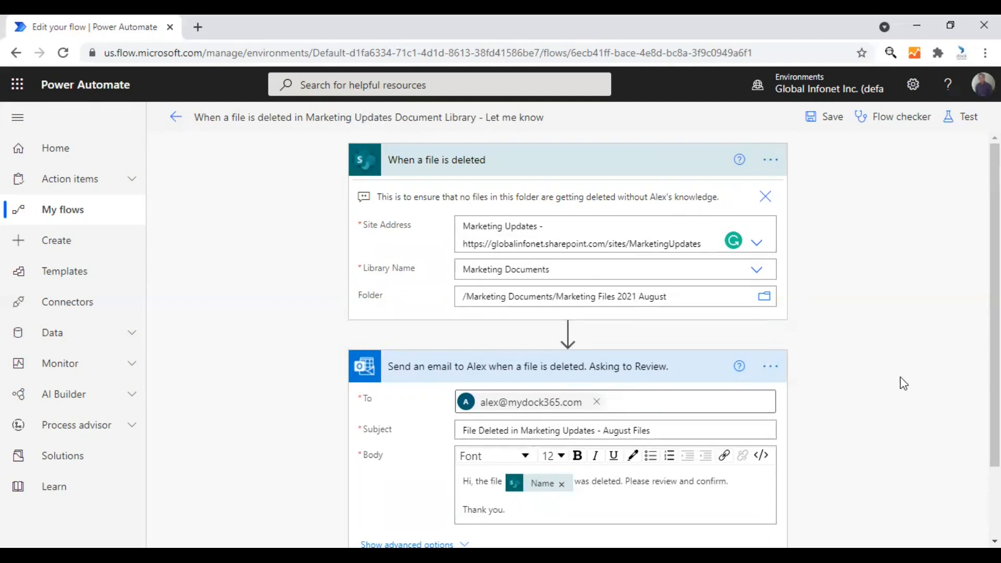
mouse_move(839, 352)
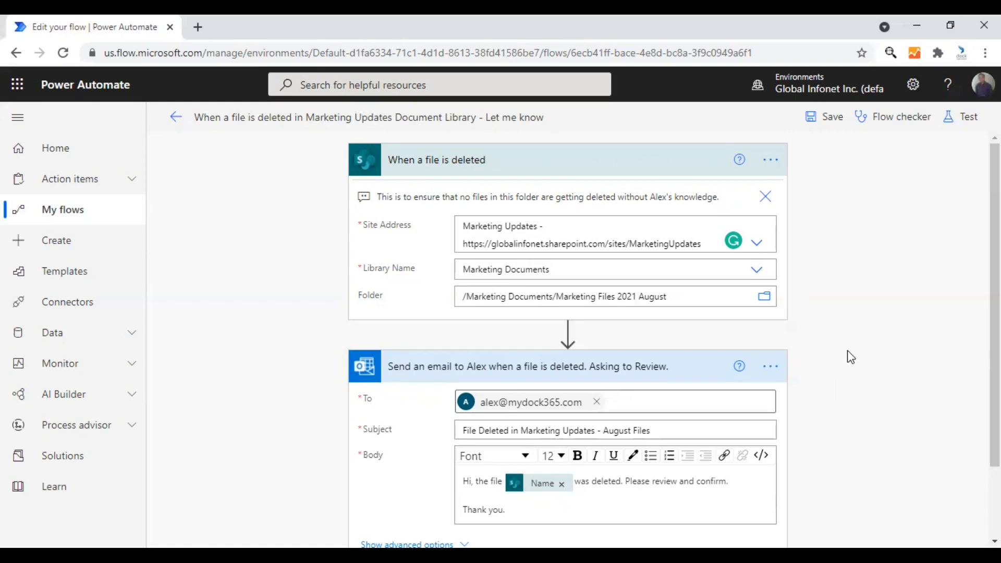
mouse_move(851, 399)
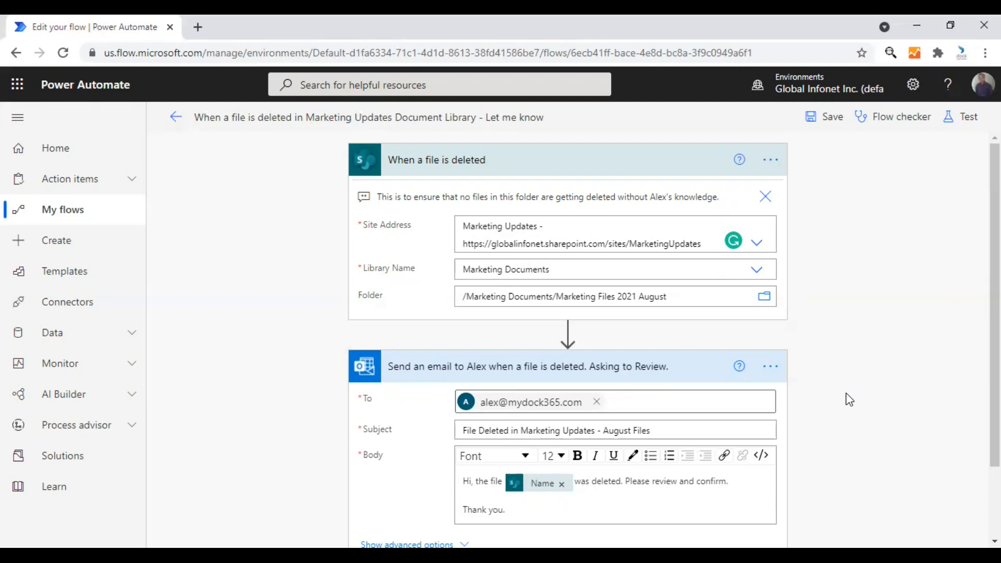
mouse_move(827, 361)
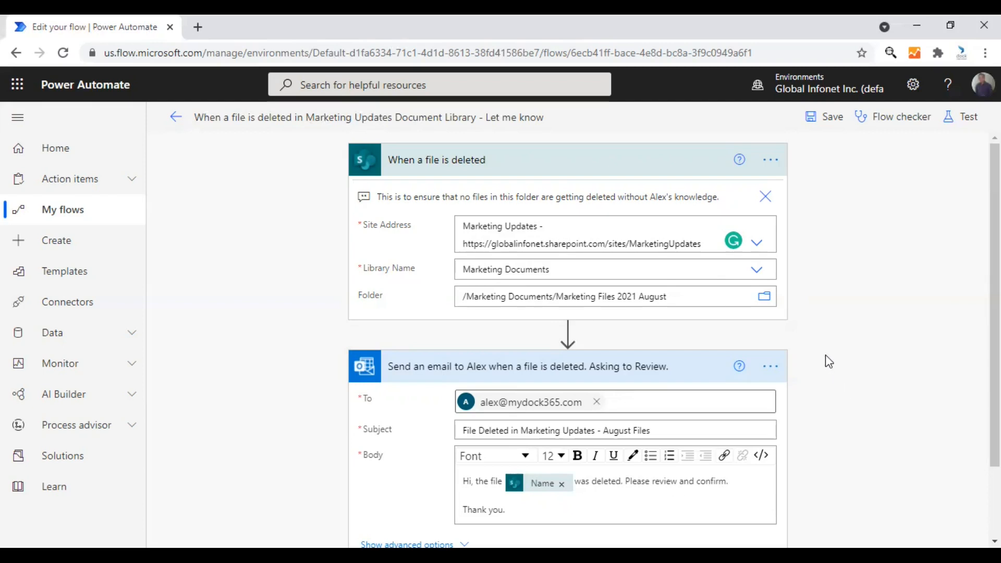
scroll(down, 3)
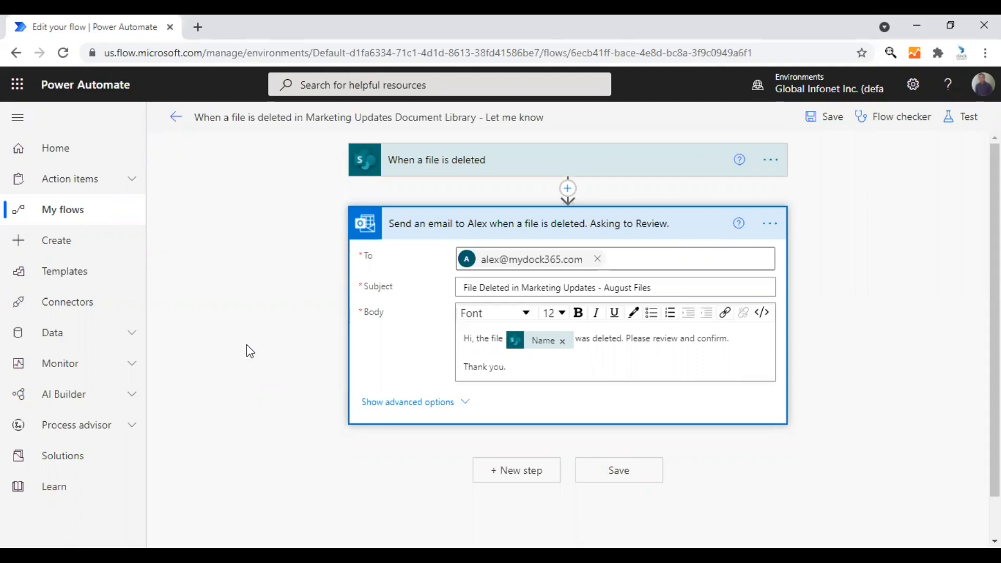
mouse_move(358, 347)
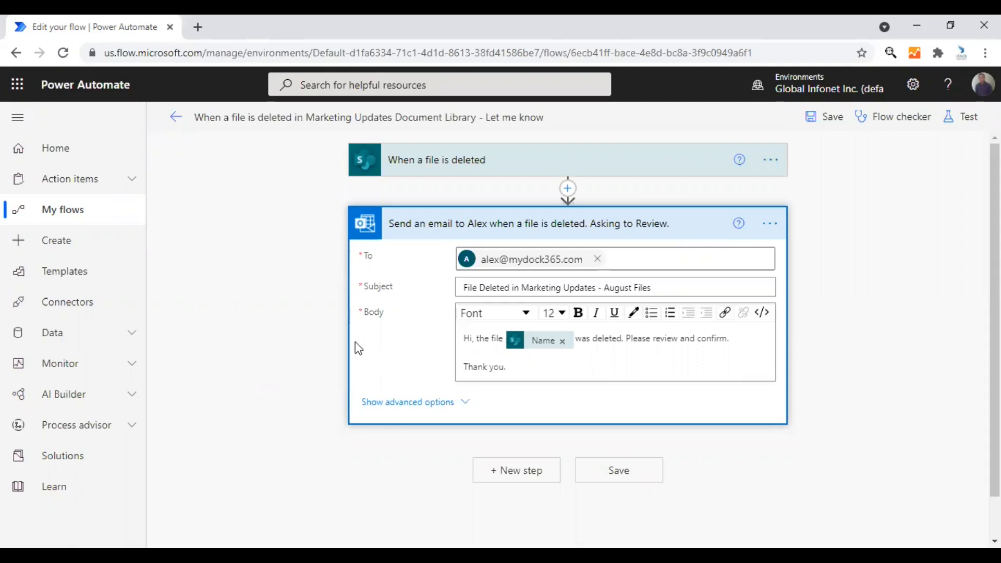
mouse_move(667, 229)
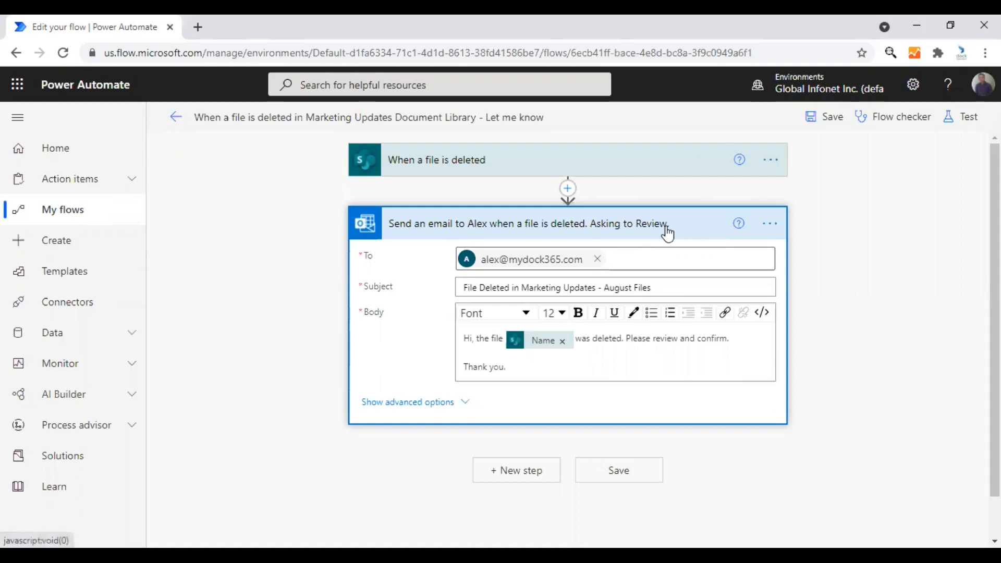
mouse_move(674, 239)
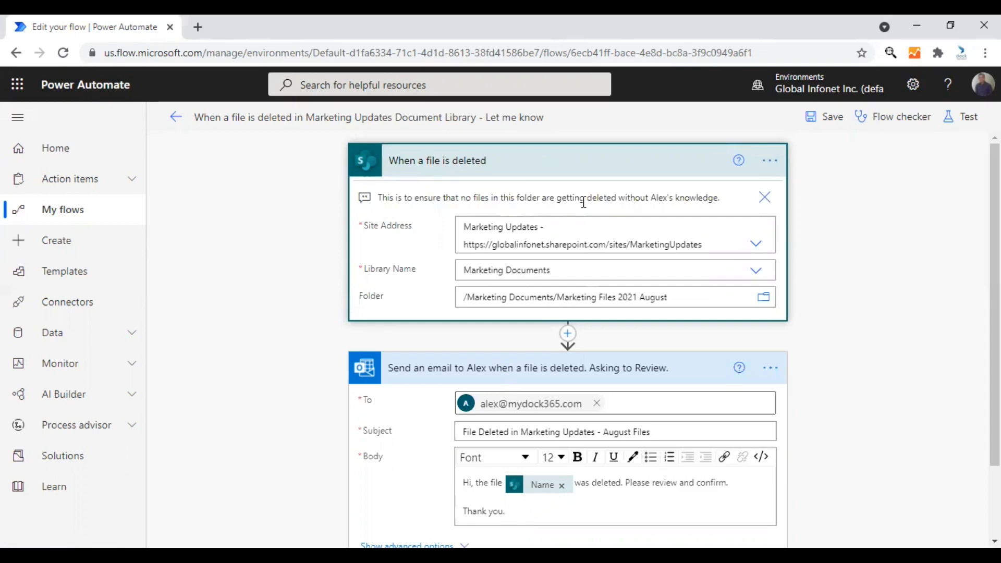
mouse_move(652, 212)
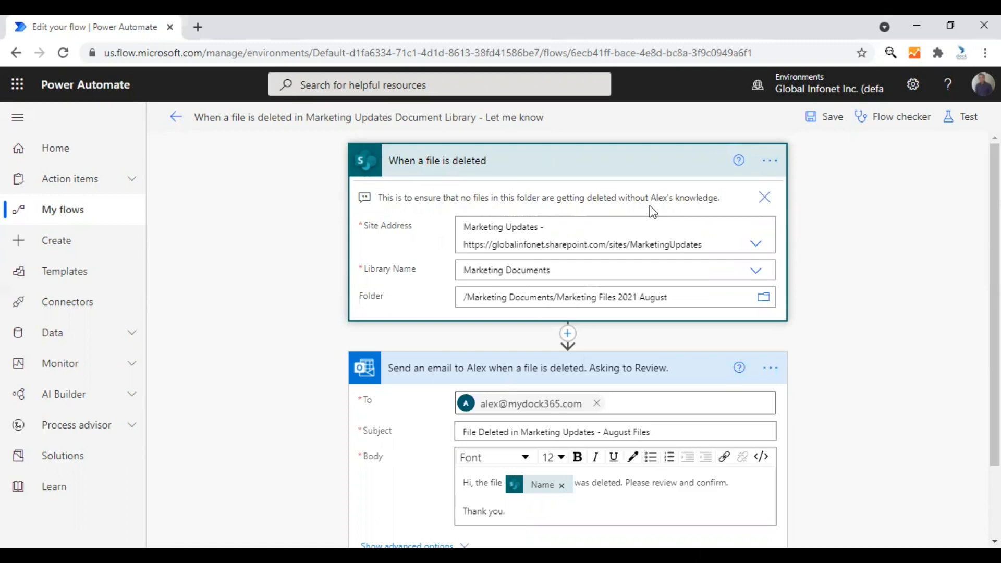
mouse_move(666, 339)
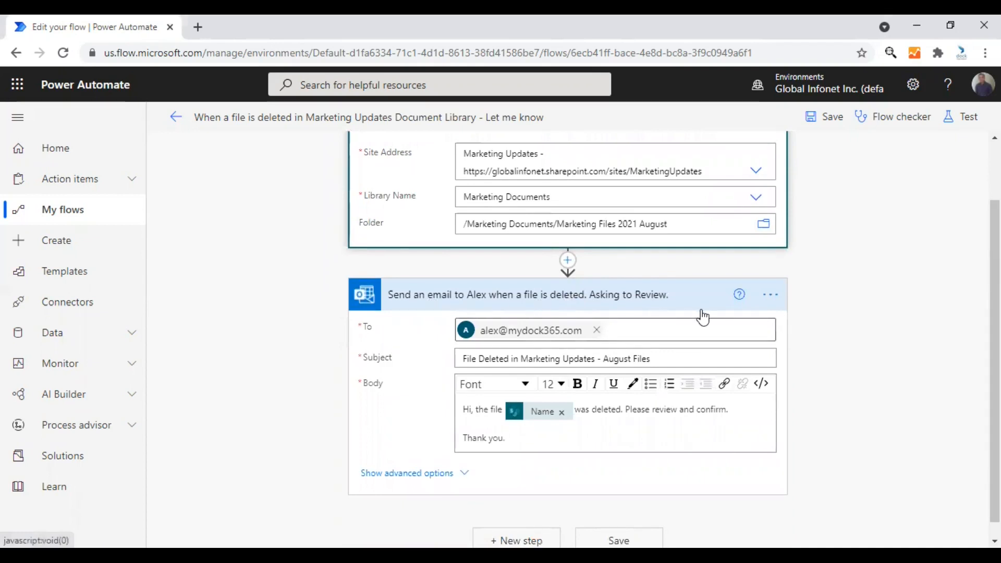
mouse_move(700, 316)
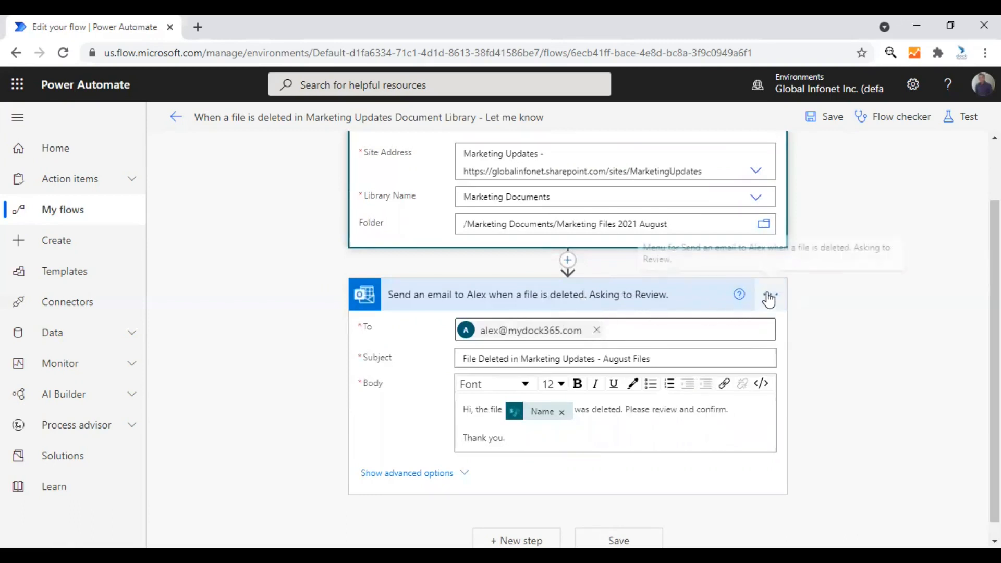
mouse_move(772, 299)
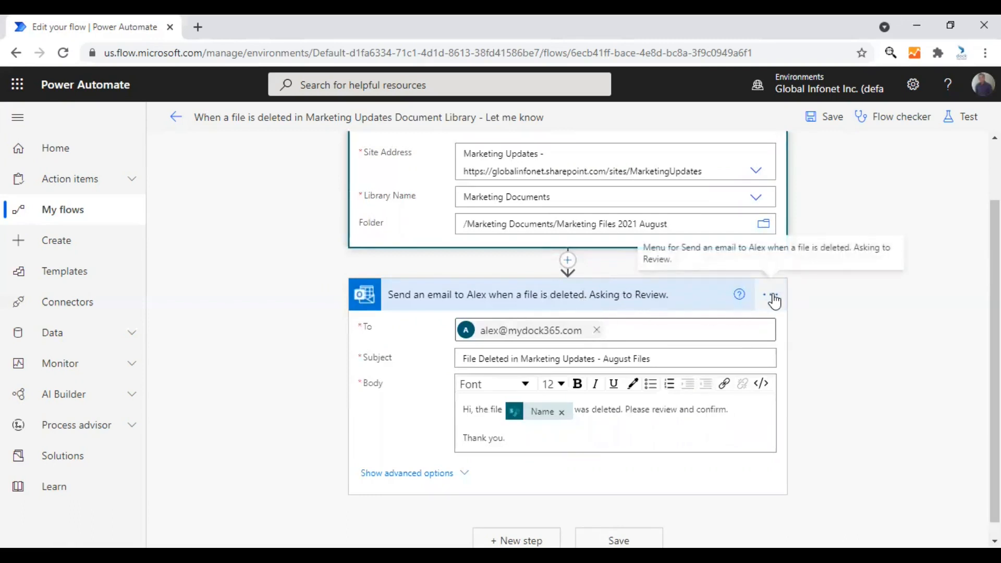
mouse_move(770, 297)
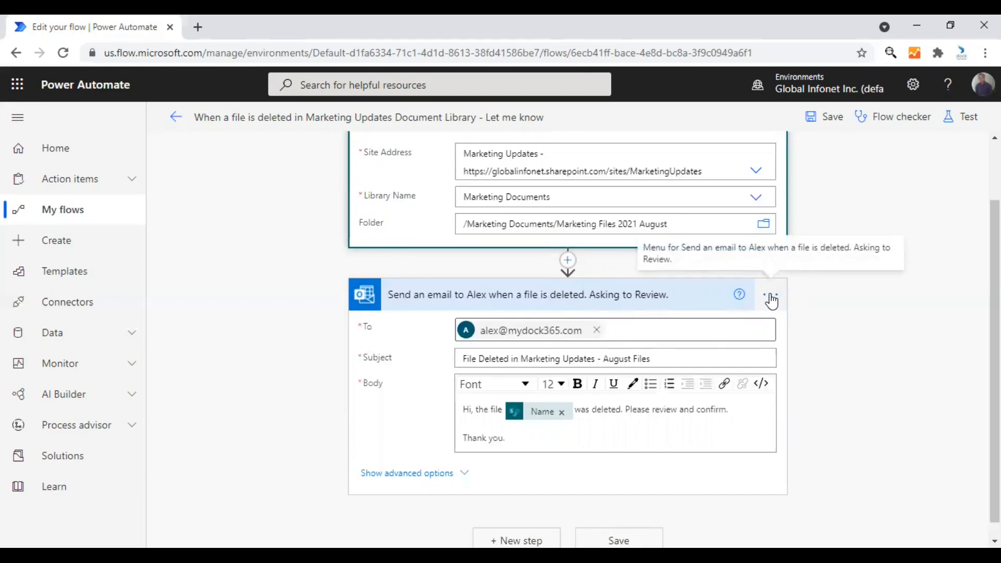
Add a note that the flow was created in August 2021 and shouldn't change until January 2022
click(769, 296)
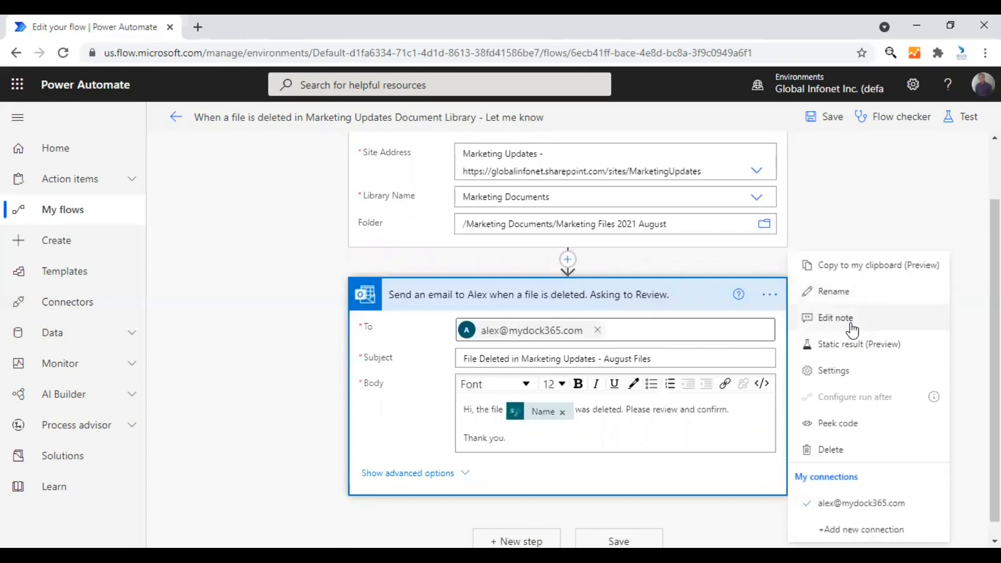
click(835, 317)
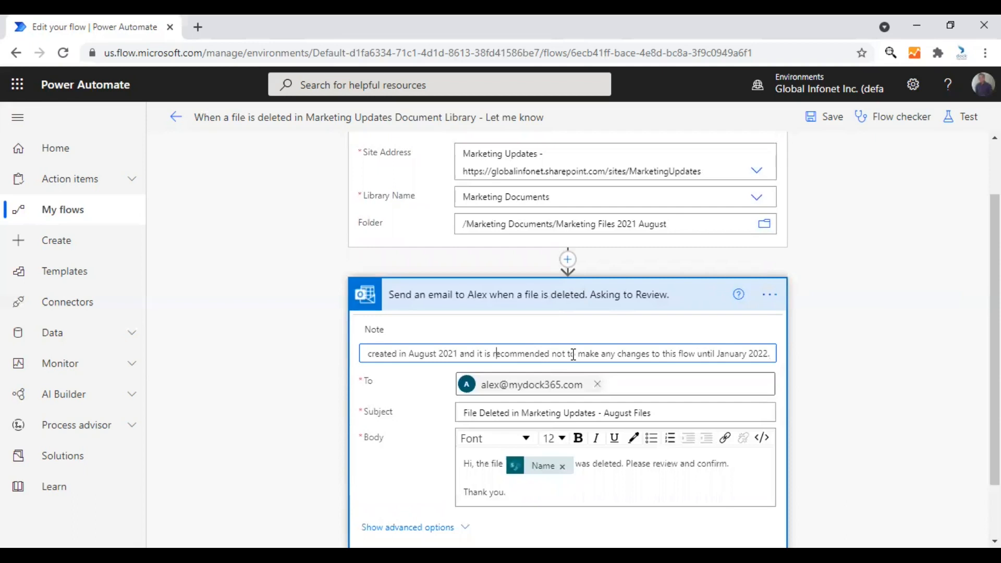
triple_click(567, 355)
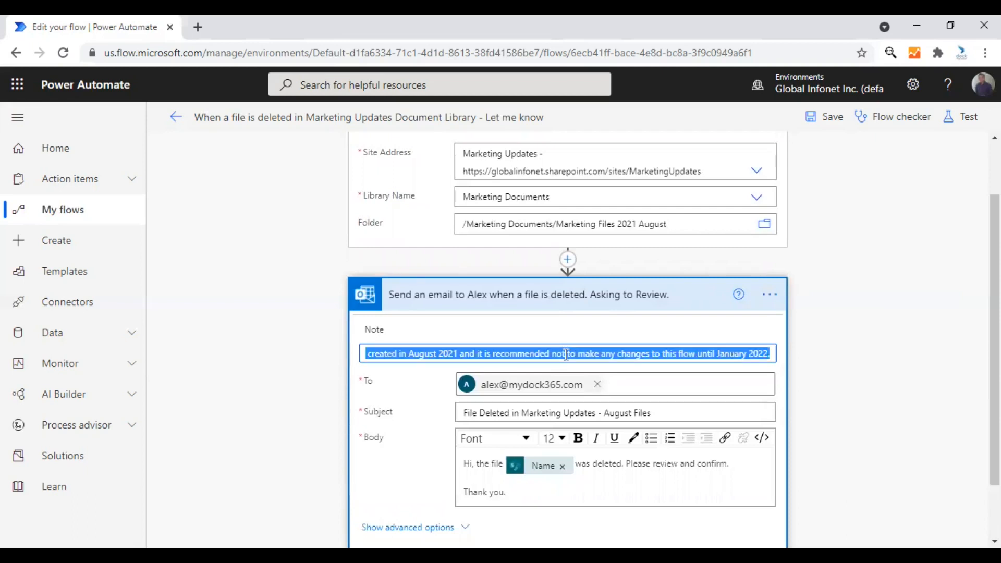
key(Delete)
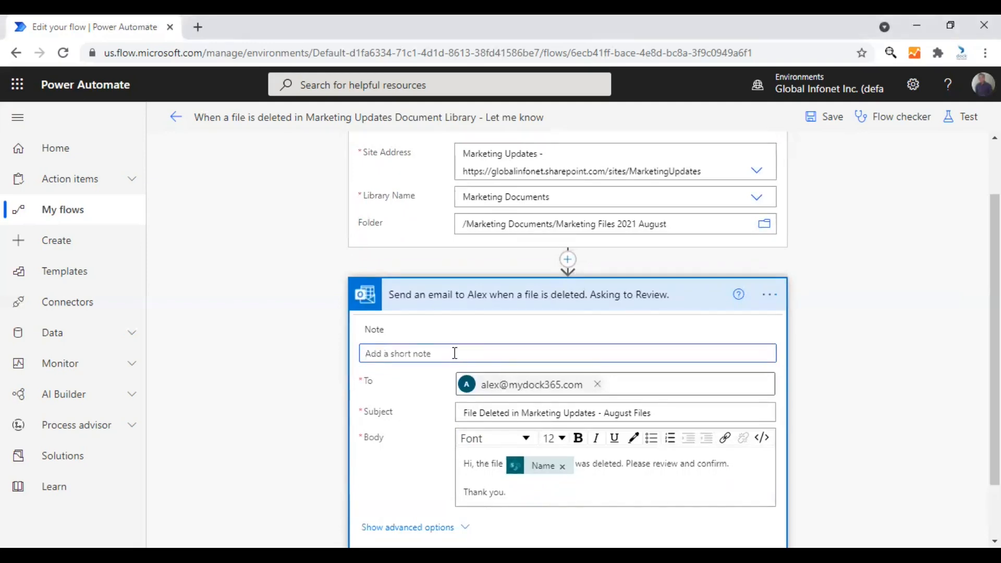
text(created in August 2021 and it is recommended not to make any changes to this flow until January 2022.)
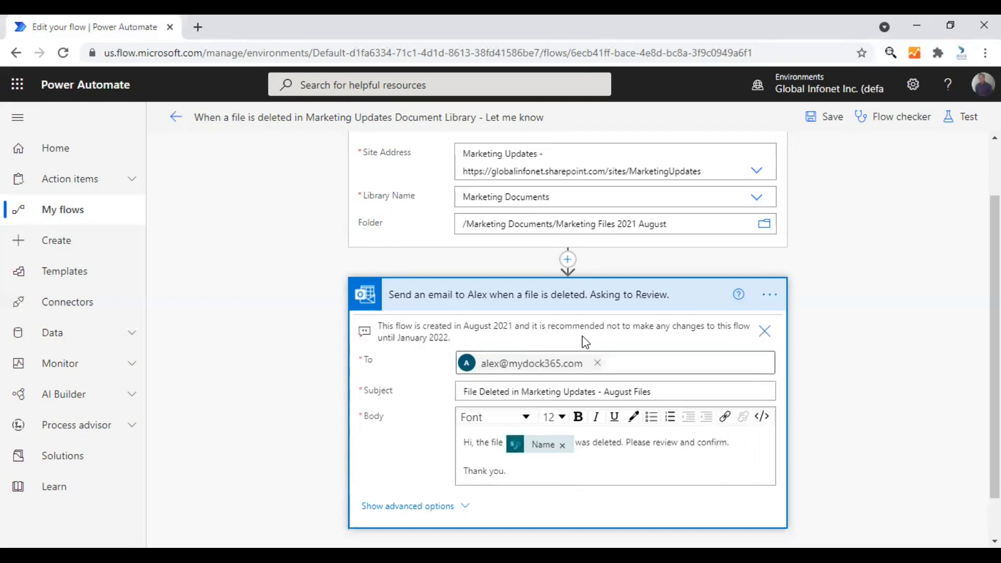
mouse_move(715, 343)
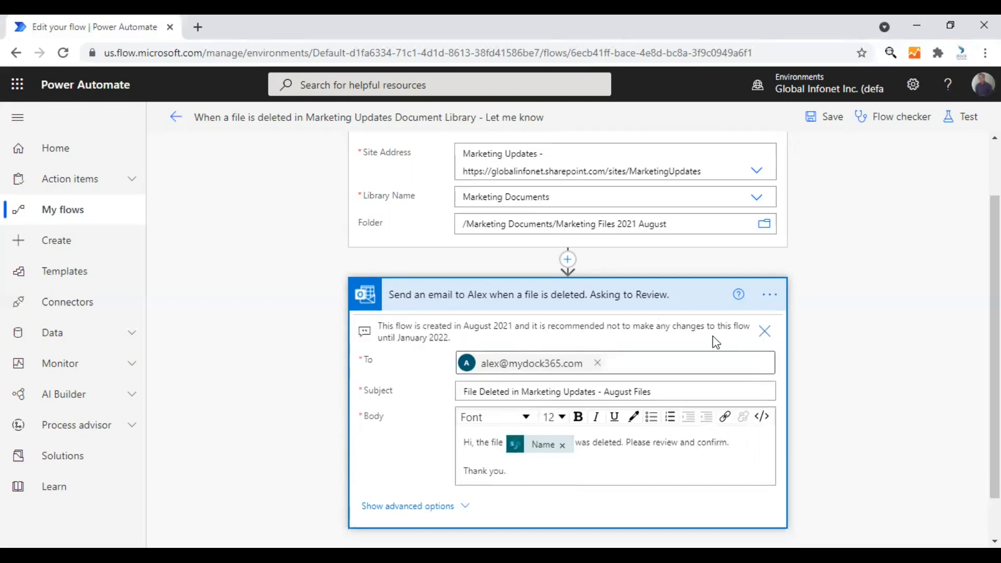
mouse_move(454, 346)
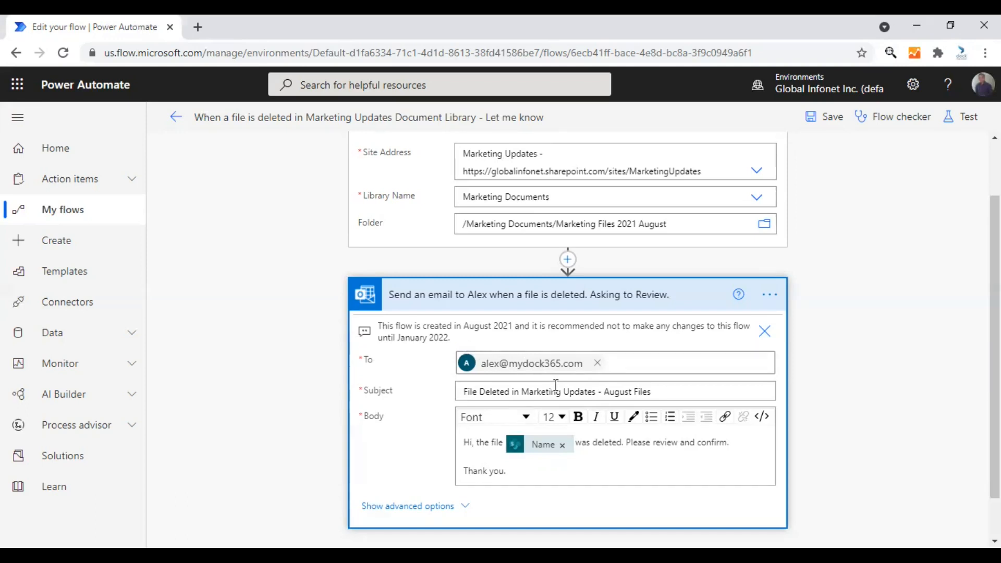
mouse_move(555, 392)
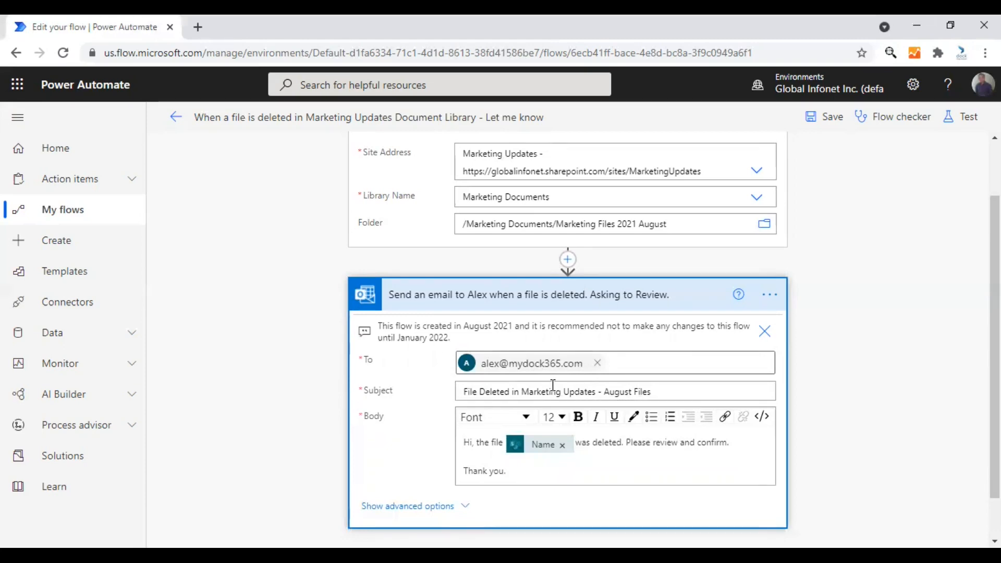
mouse_move(703, 347)
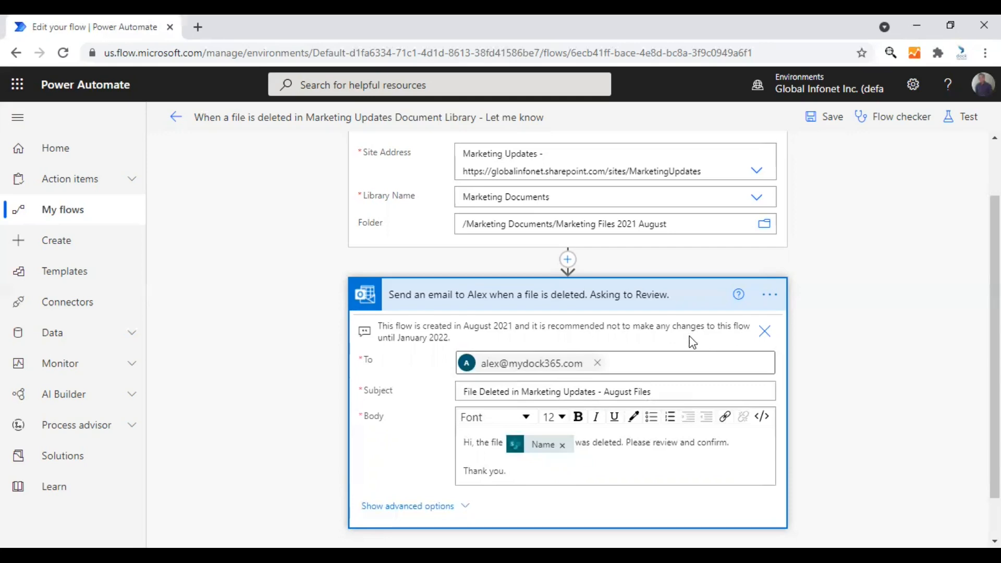
mouse_move(739, 348)
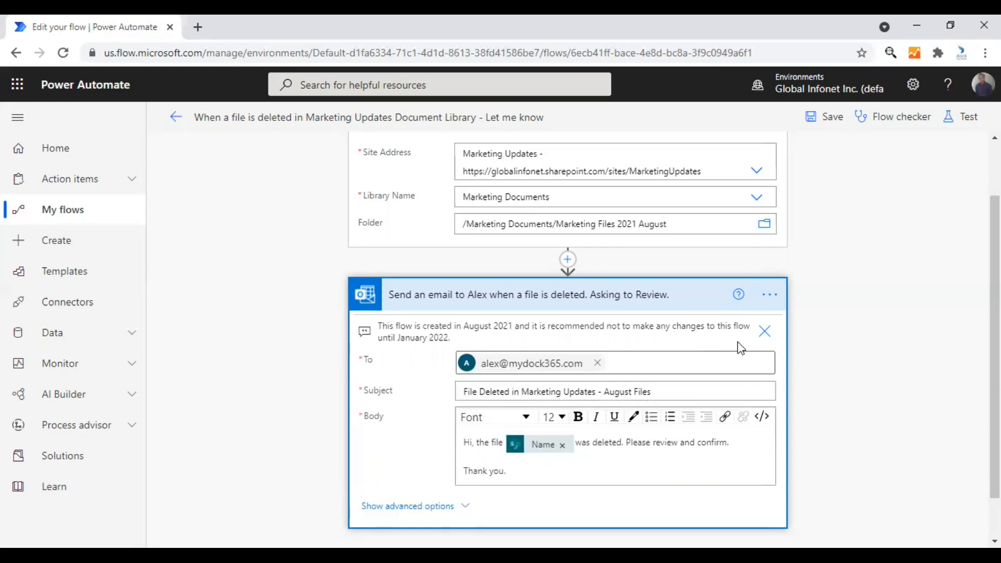
mouse_move(845, 334)
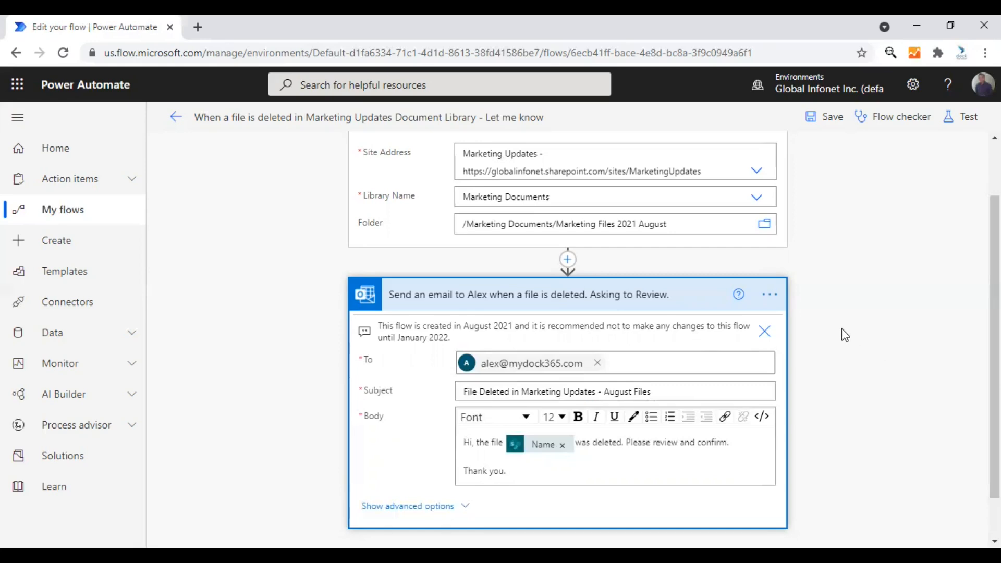
click(769, 295)
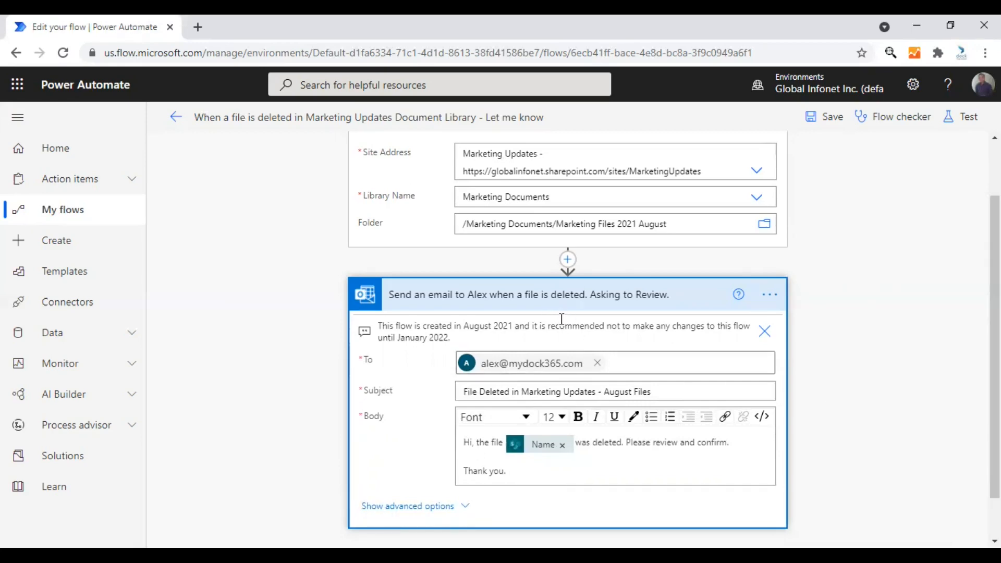
mouse_move(587, 341)
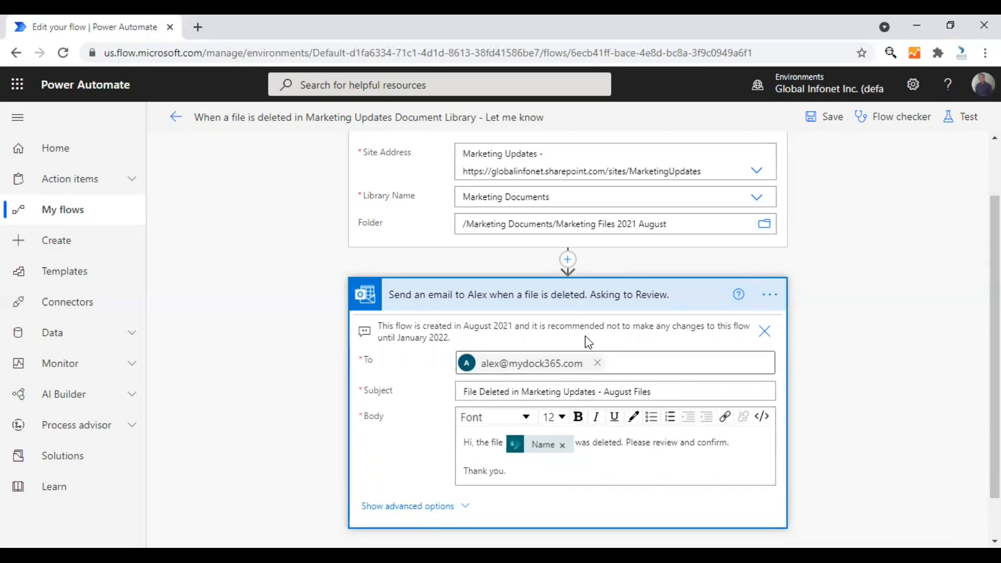
scroll(down, 3)
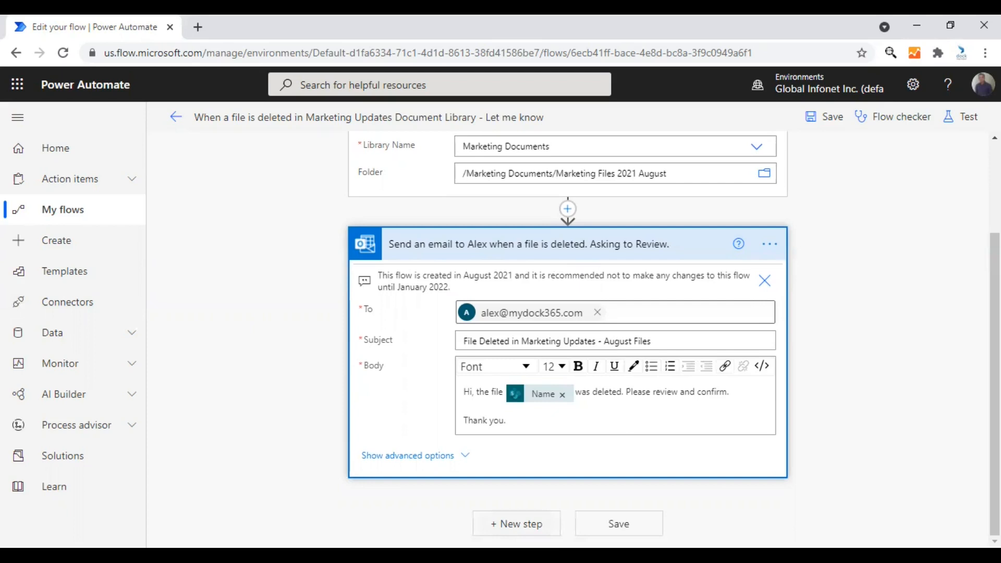
Add a new step below the email action, showing the chooser with the clipboard copies
click(567, 209)
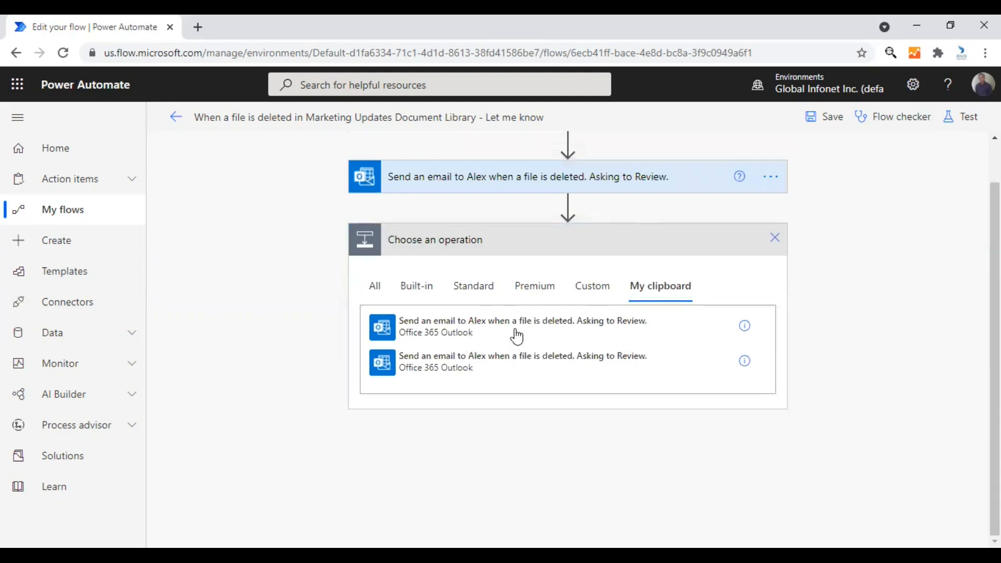
mouse_move(550, 332)
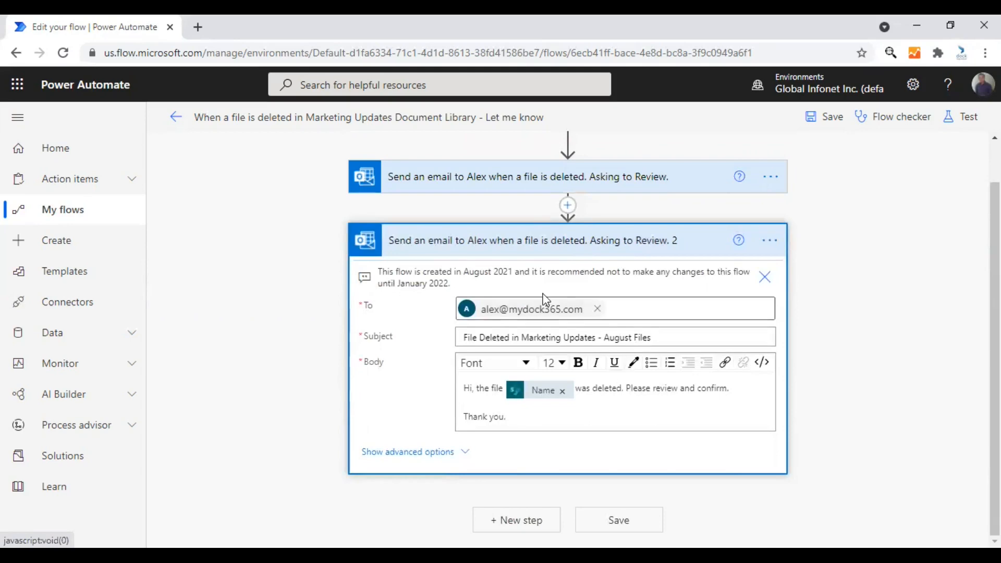
Remove the note from the pasted "…Asking to Review. 2" copy and focus its Body field
click(765, 276)
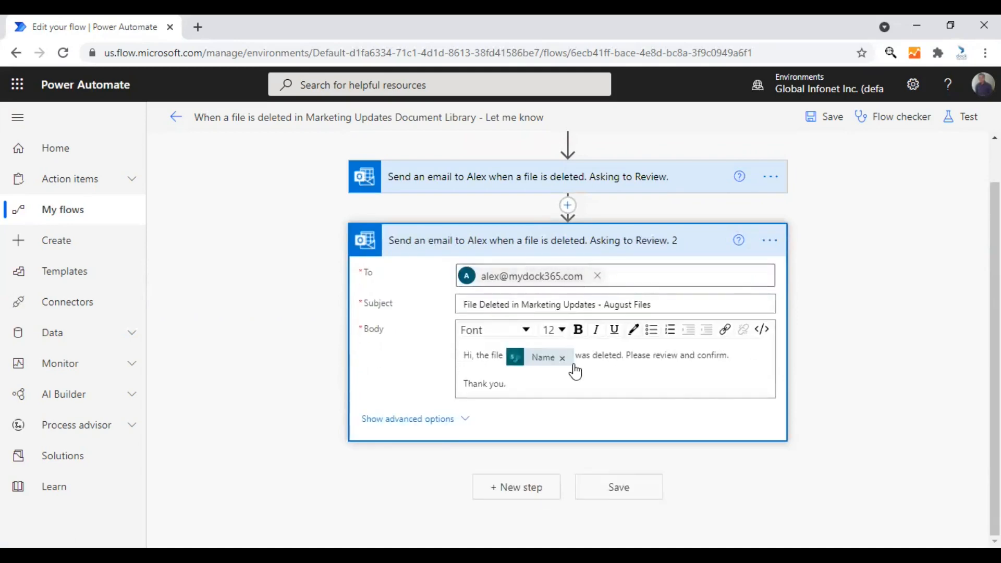
click(505, 384)
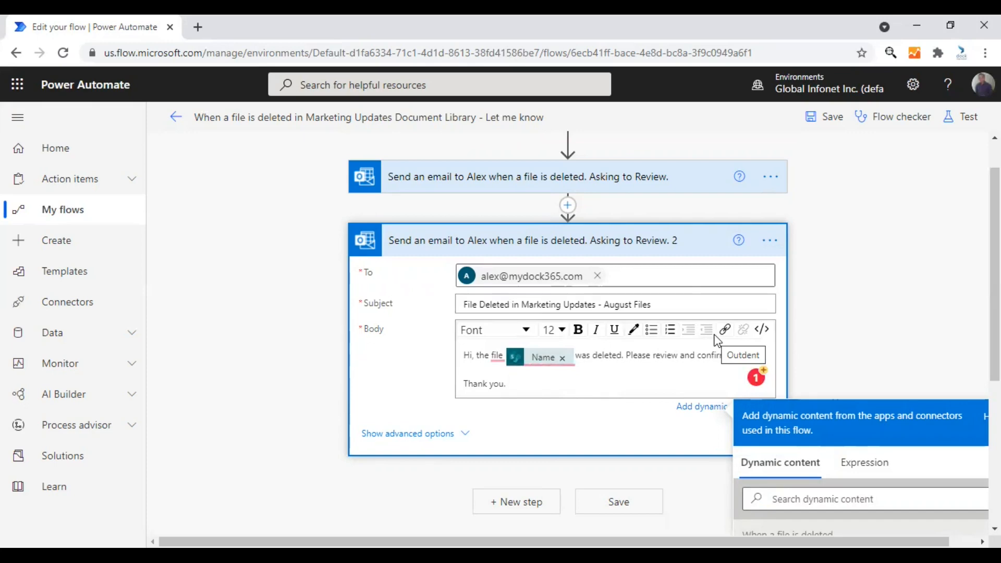
mouse_move(709, 342)
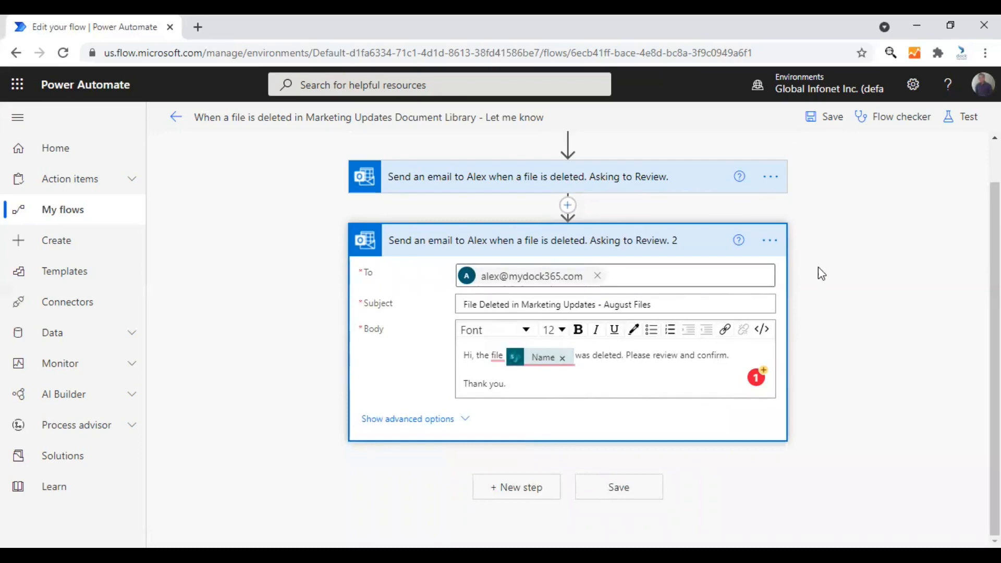
mouse_move(802, 266)
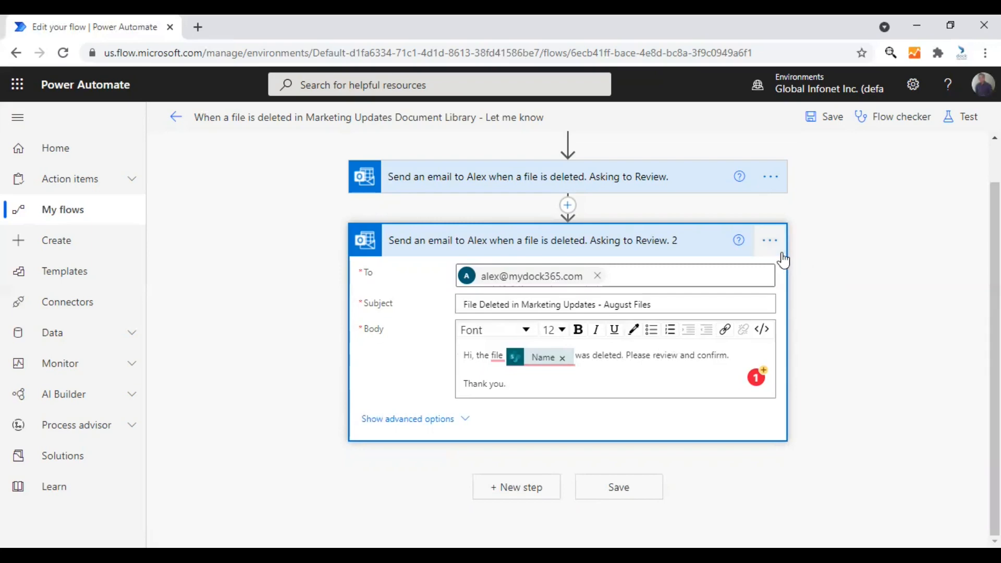
Copy the duplicate email action to My clipboard and save the flow
click(769, 241)
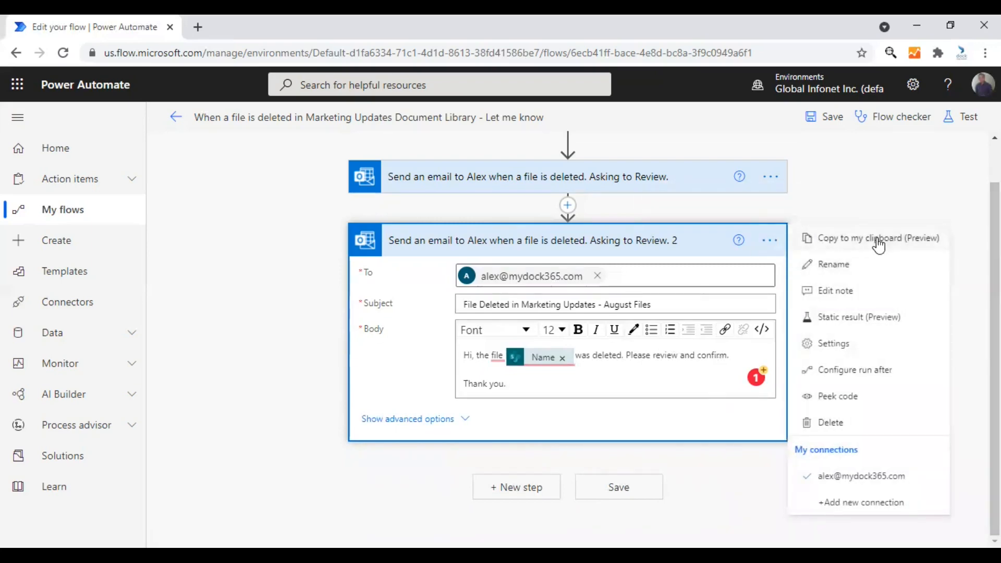
mouse_move(855, 240)
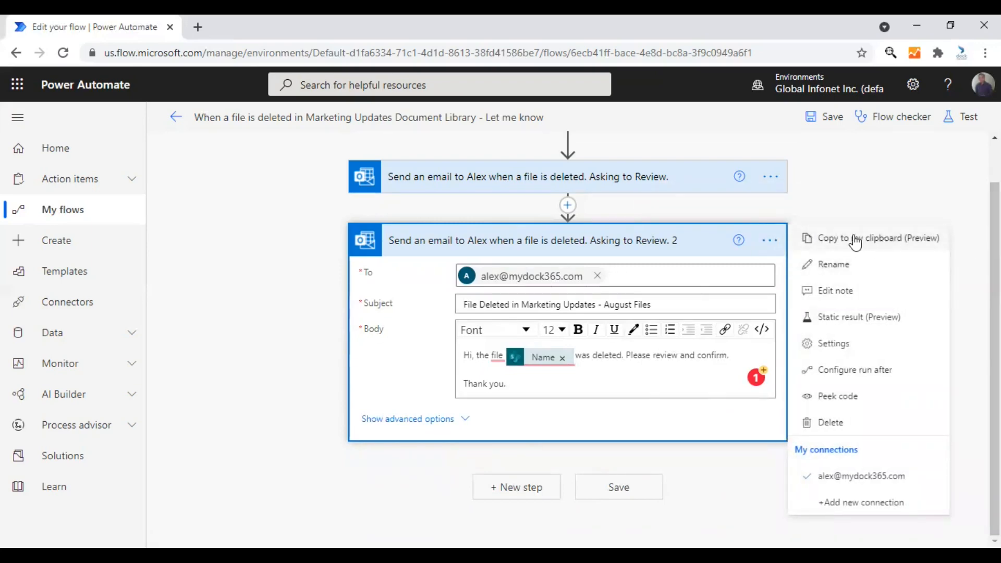
click(827, 269)
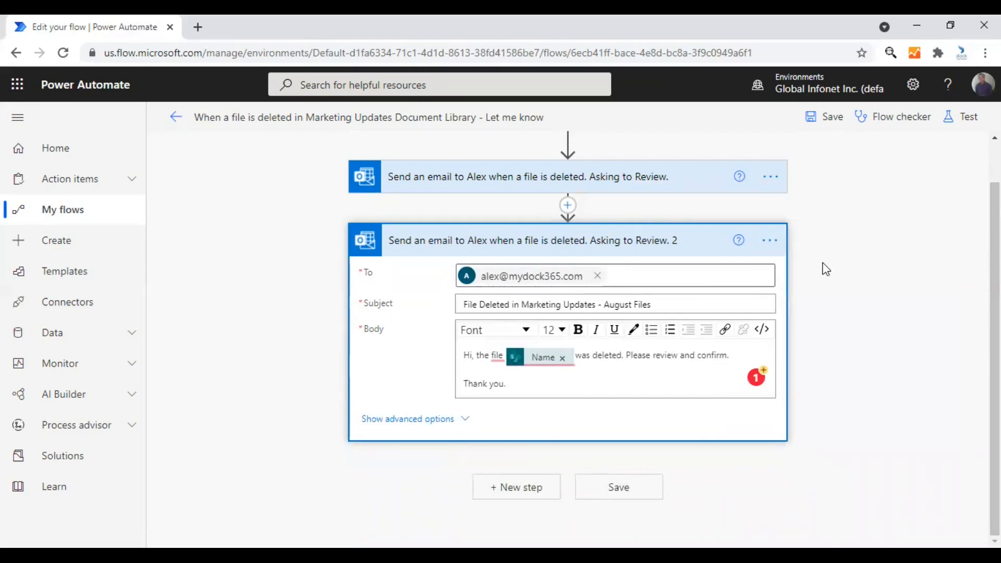
mouse_move(826, 295)
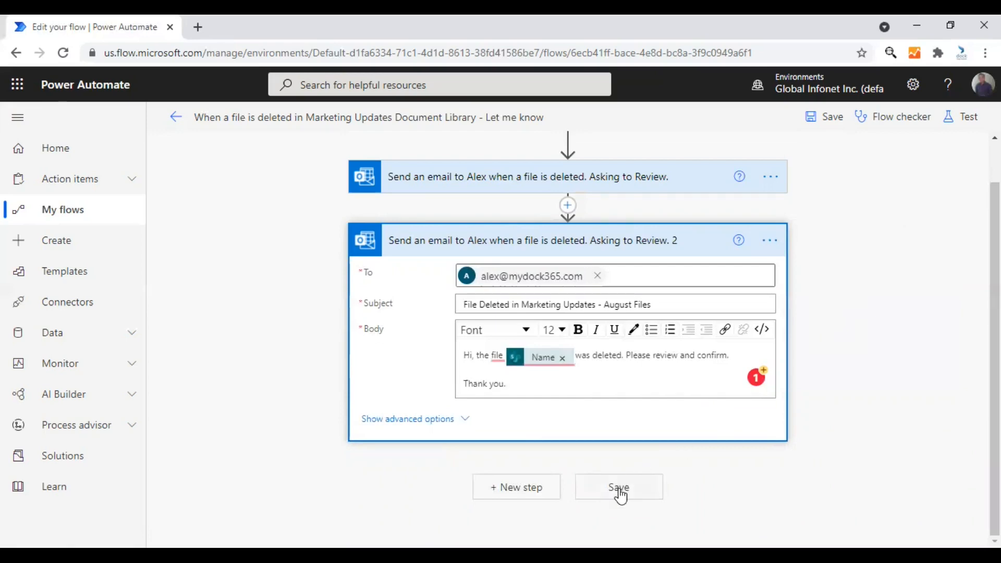
click(619, 487)
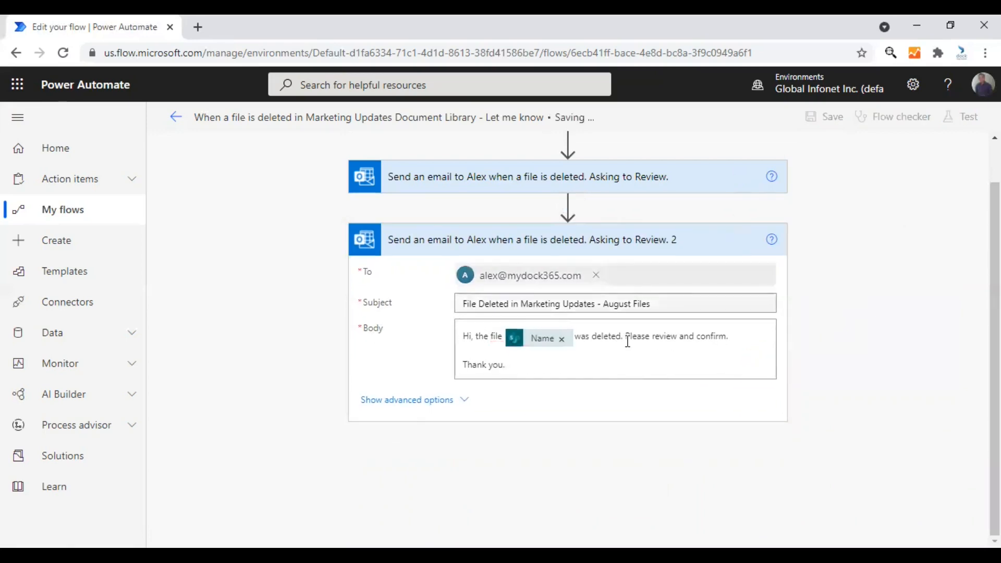